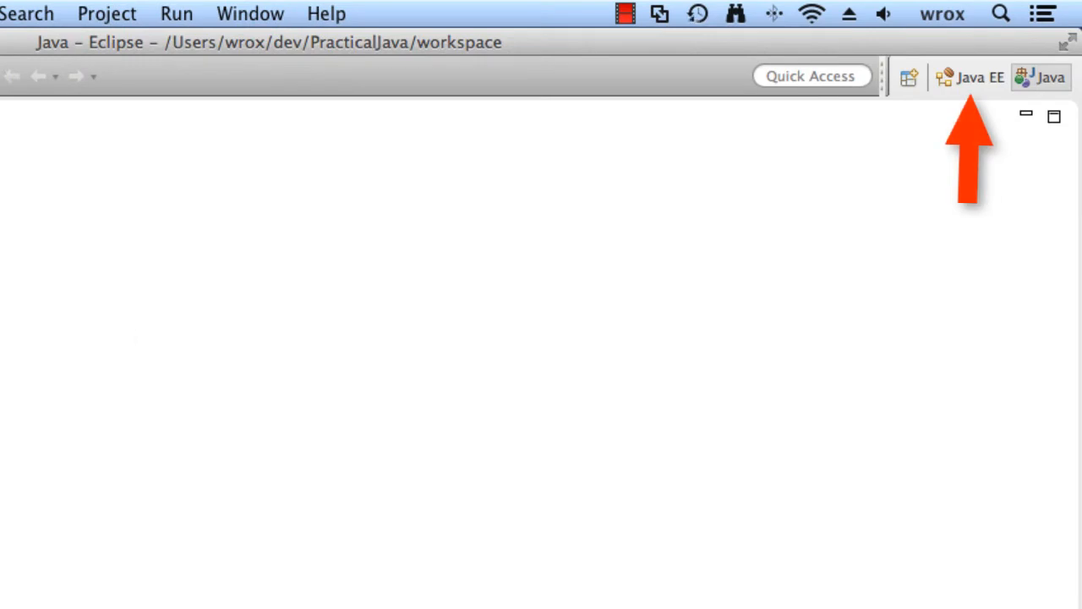
pyautogui.moveTo(964, 80)
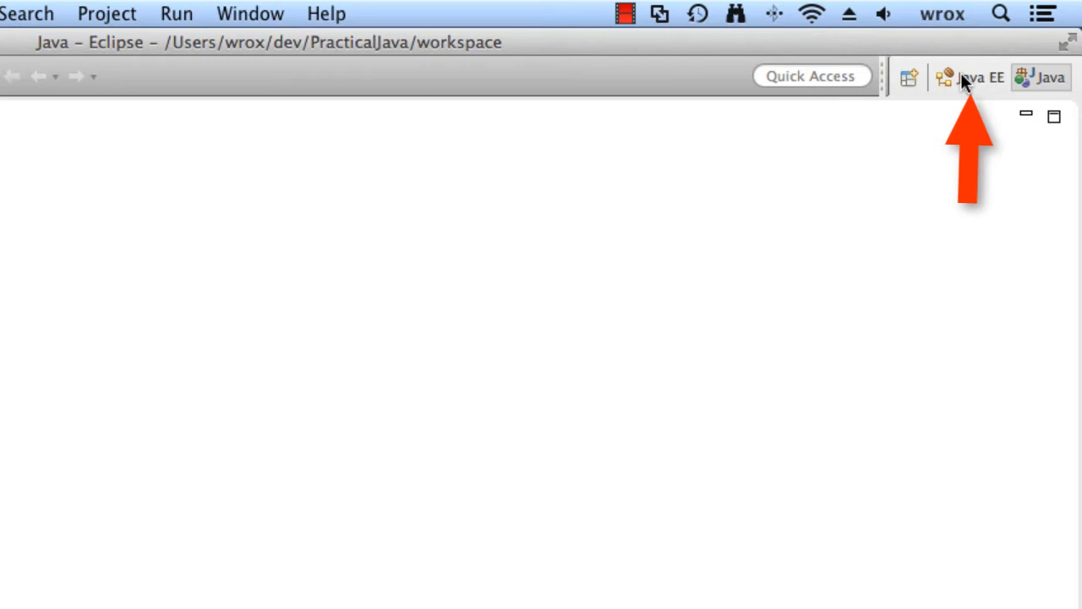
# Step: Switch Eclipse to the Java EE perspective
pyautogui.click(326, 14)
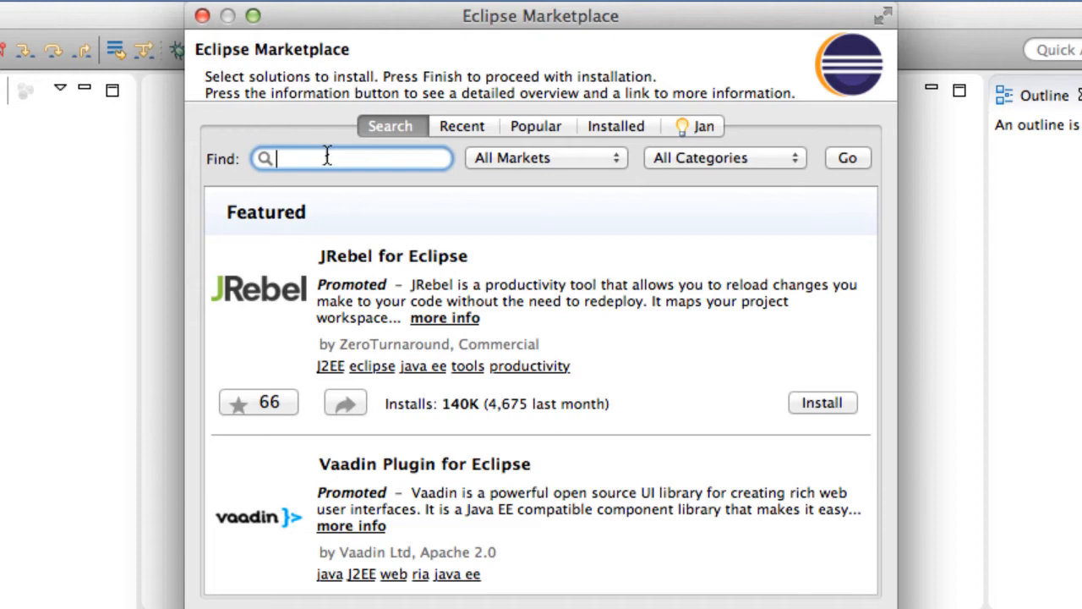
# Step: Search the Marketplace for 'glassfish' and install GlassFish Tools for Luna
pyautogui.write('glassfish')
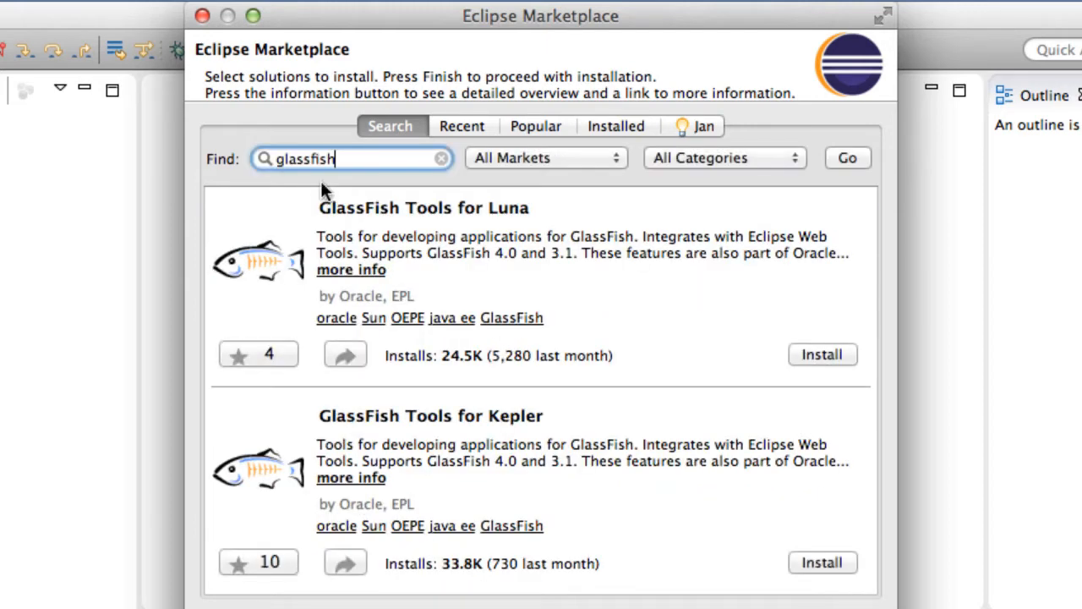
pyautogui.moveTo(312, 279)
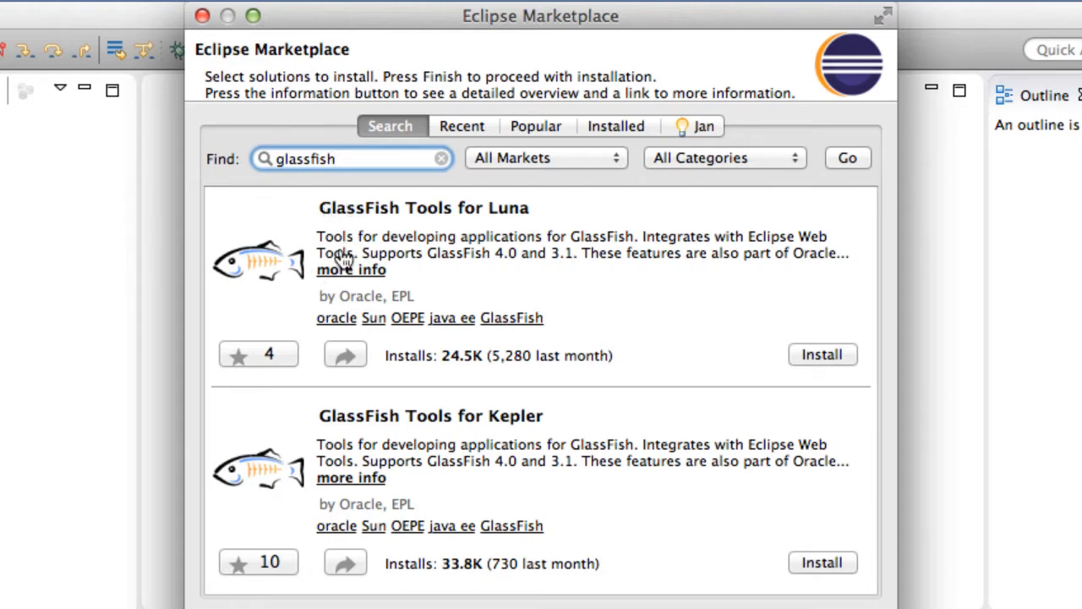
pyautogui.moveTo(818, 362)
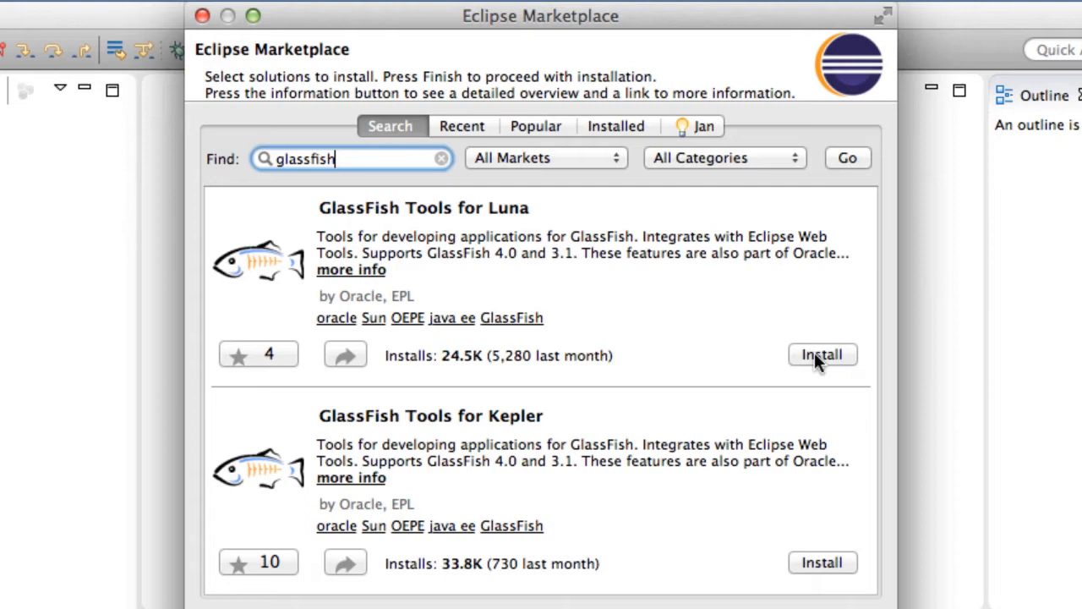
pyautogui.click(821, 354)
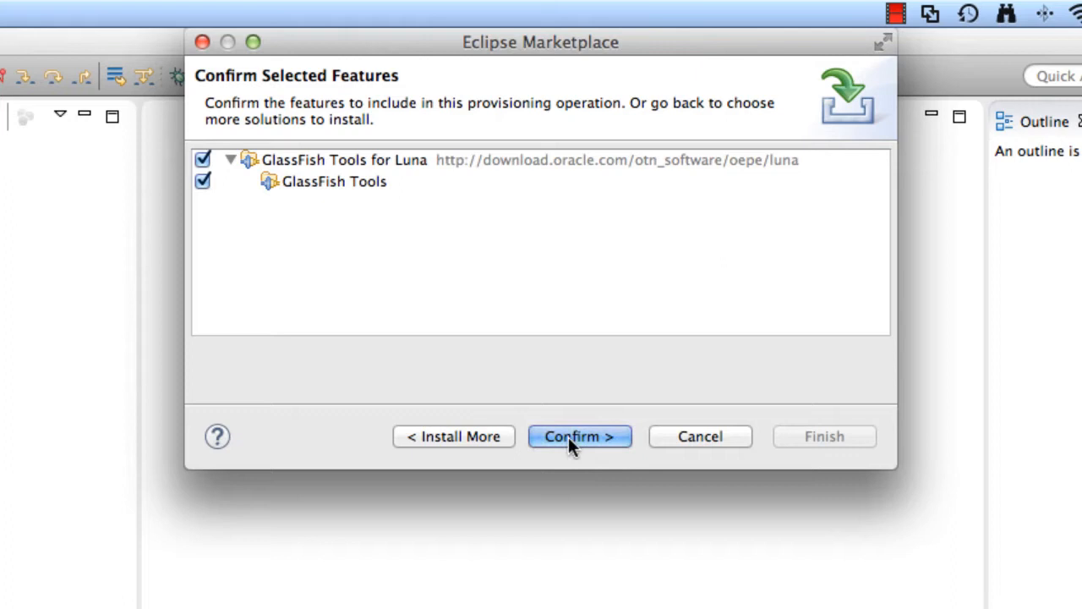
# Step: Confirm the GlassFish Tools features and accept the license agreements
pyautogui.click(579, 436)
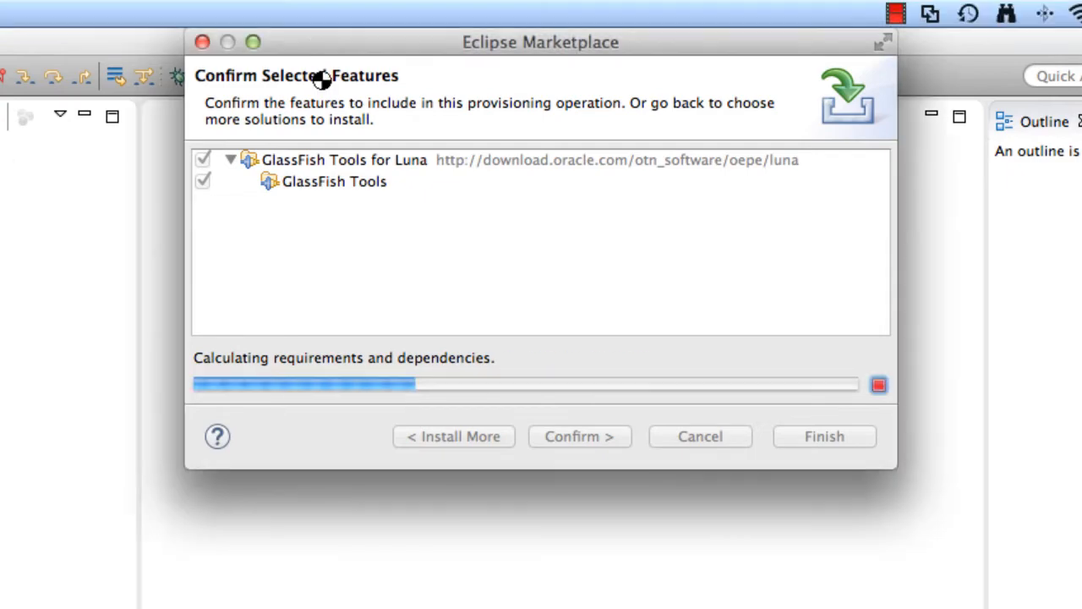
pyautogui.click(579, 436)
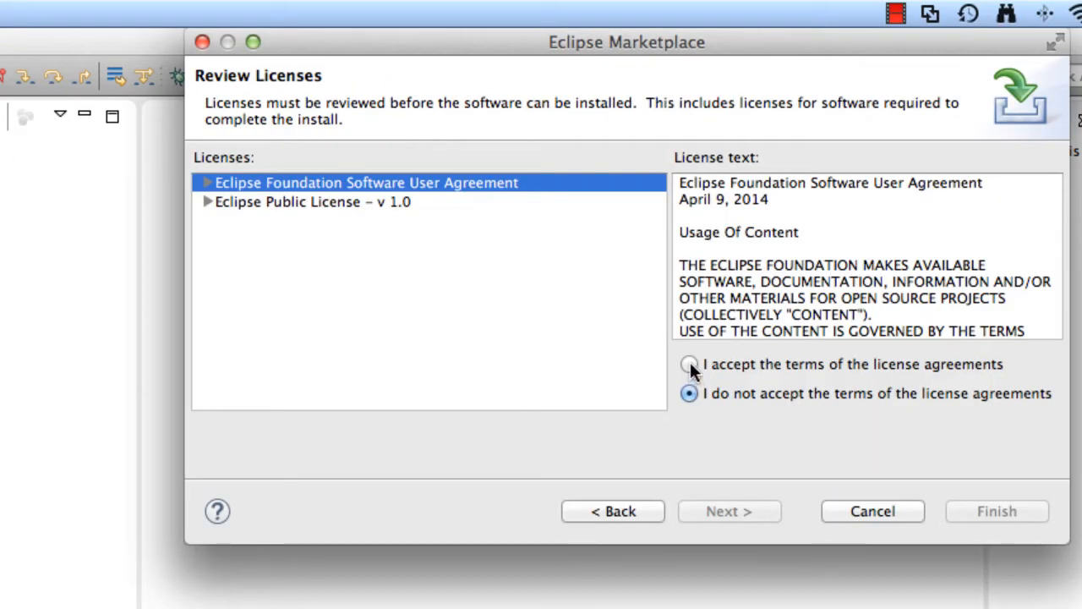
pyautogui.click(688, 363)
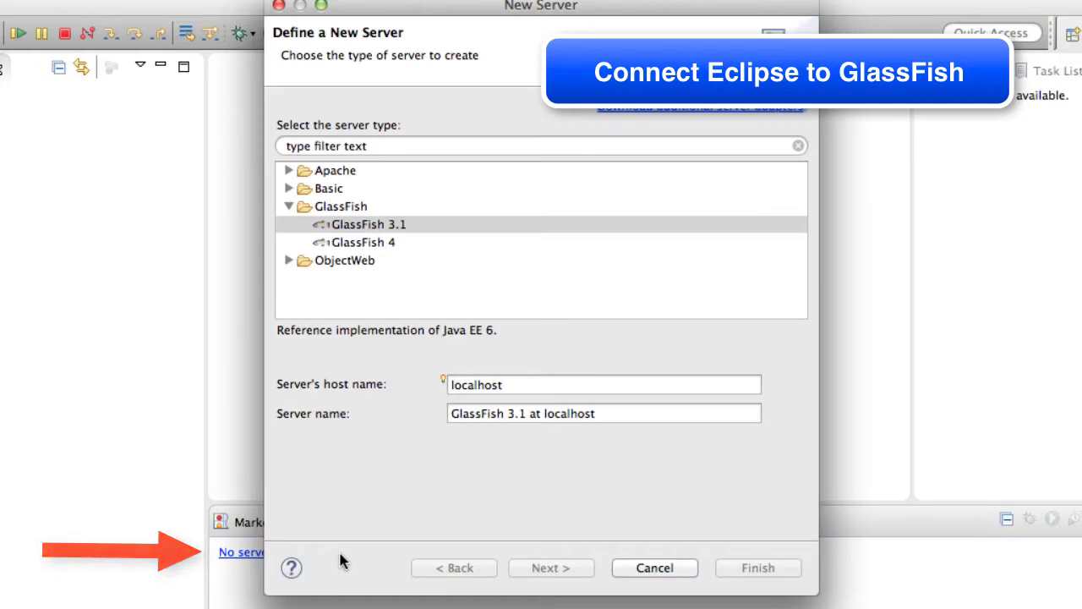
# Step: Select GlassFish 4 under the GlassFish server category and proceed to runtime settings
pyautogui.click(341, 206)
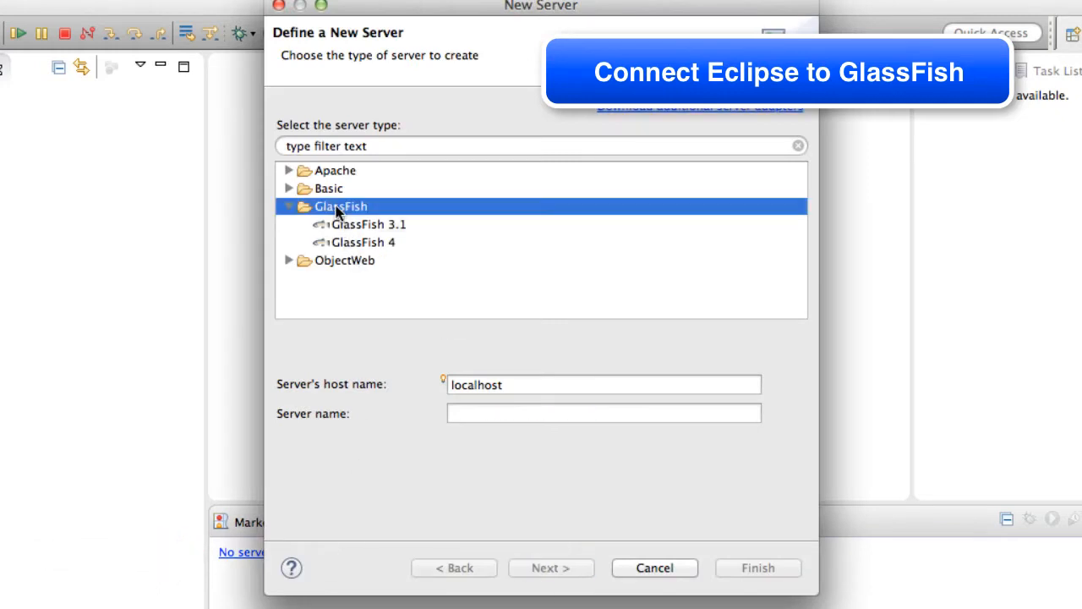
pyautogui.click(363, 242)
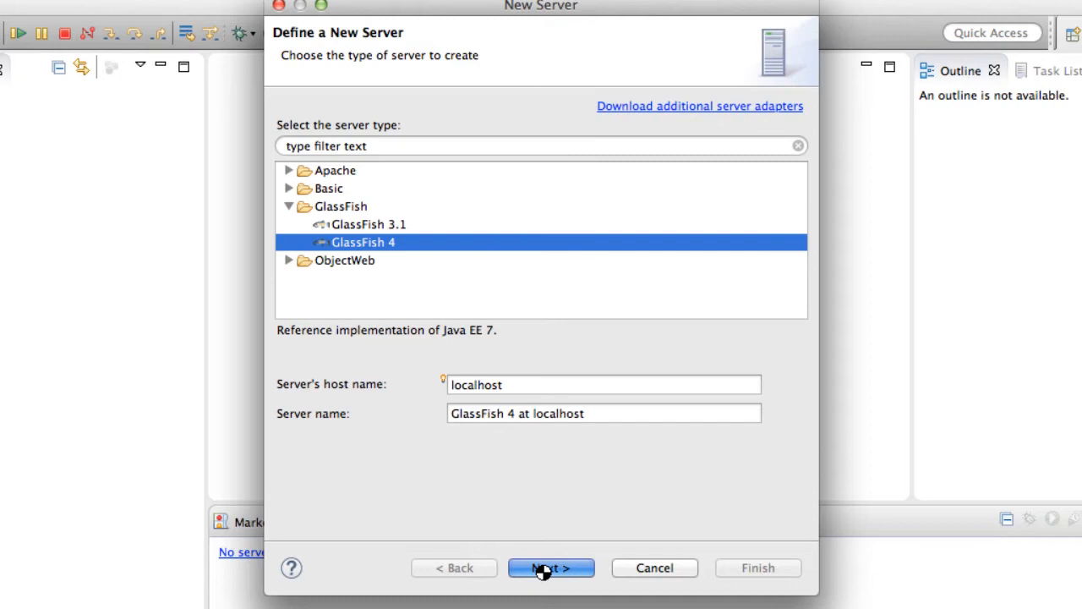
pyautogui.click(550, 567)
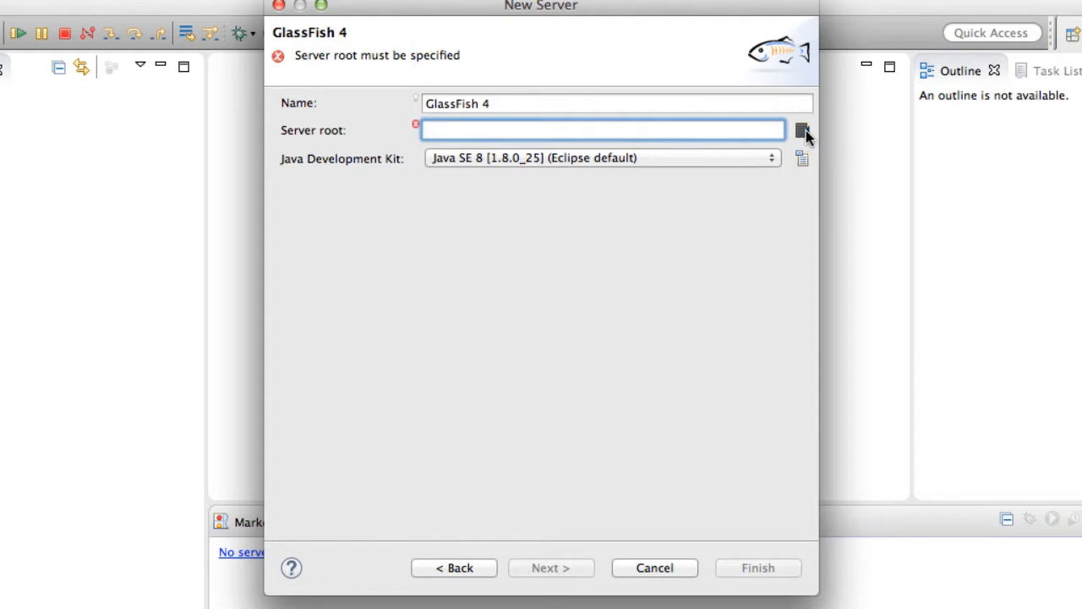
# Step: Set the server root to glassfish4/glassfish and finish creating the GlassFish 4 server
pyautogui.click(801, 130)
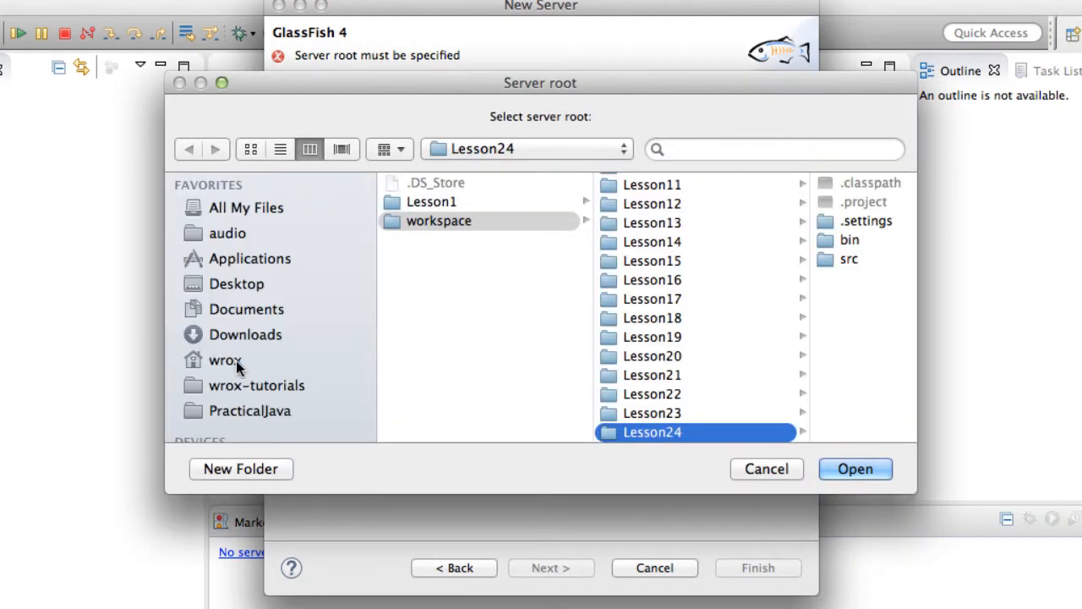
pyautogui.click(226, 360)
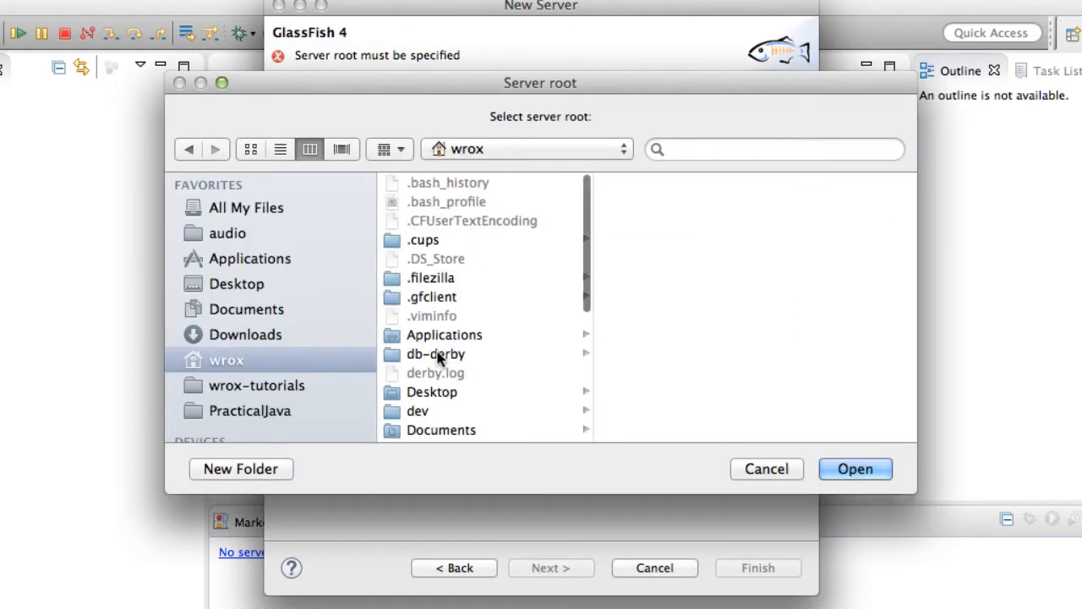
pyautogui.scroll(-3)
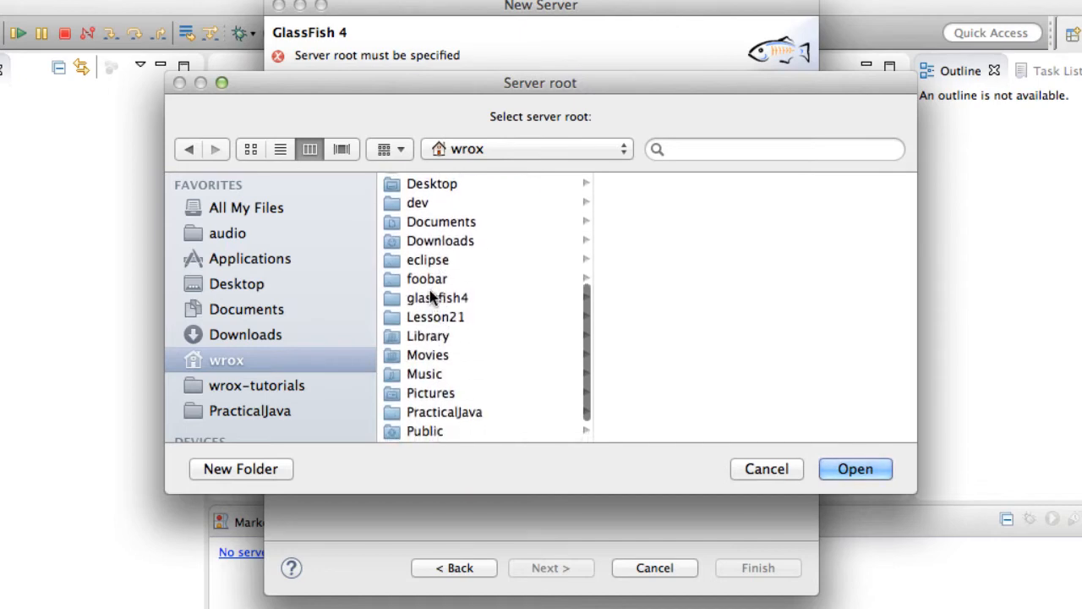
pyautogui.click(437, 298)
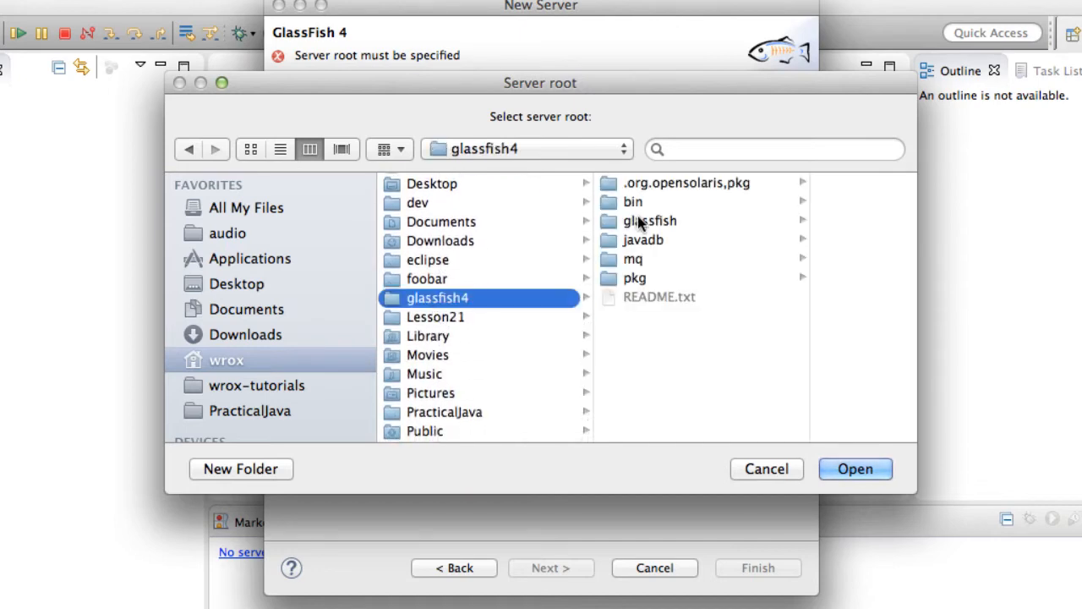
pyautogui.click(649, 221)
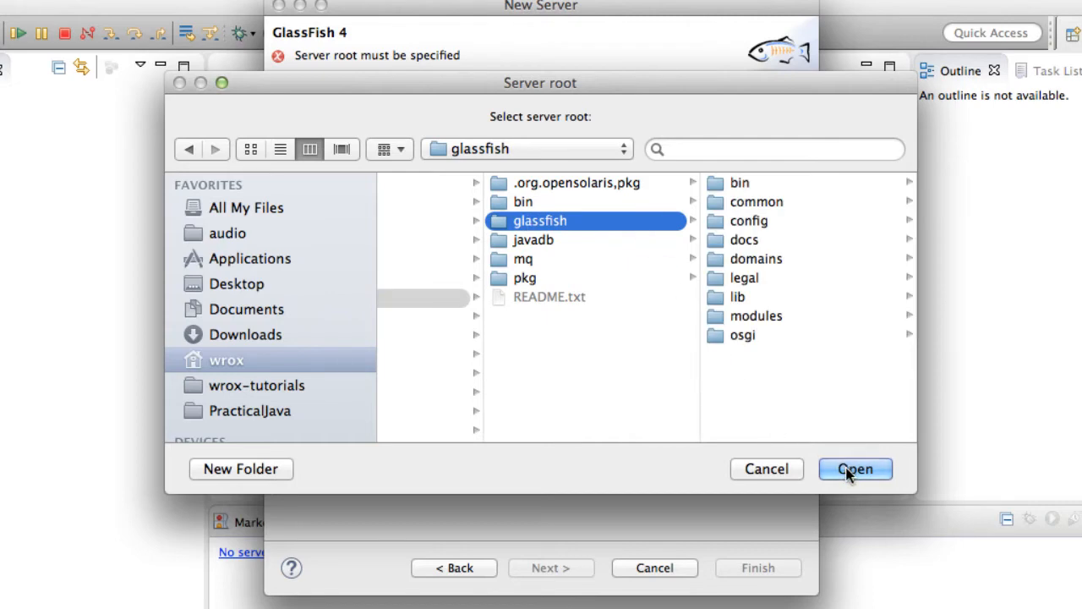
pyautogui.click(855, 468)
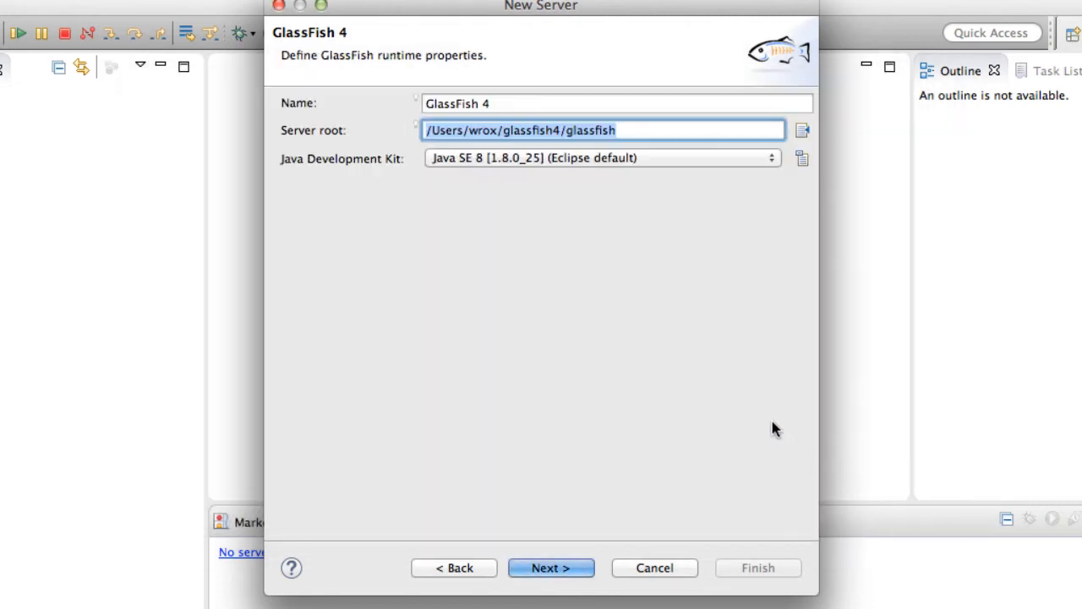
pyautogui.moveTo(550, 568)
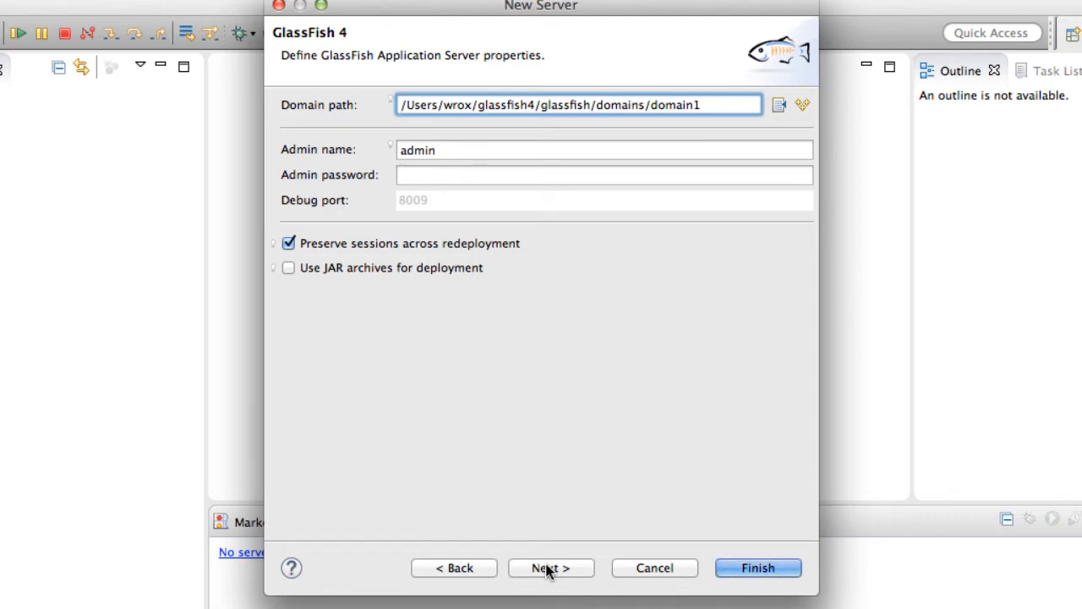
pyautogui.moveTo(757, 567)
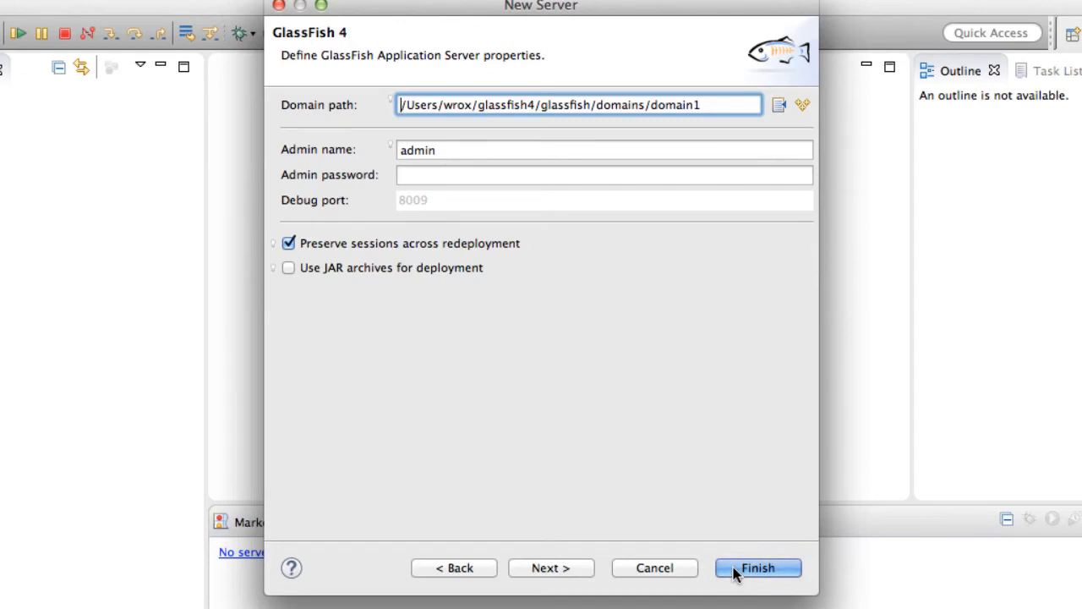
pyautogui.click(758, 568)
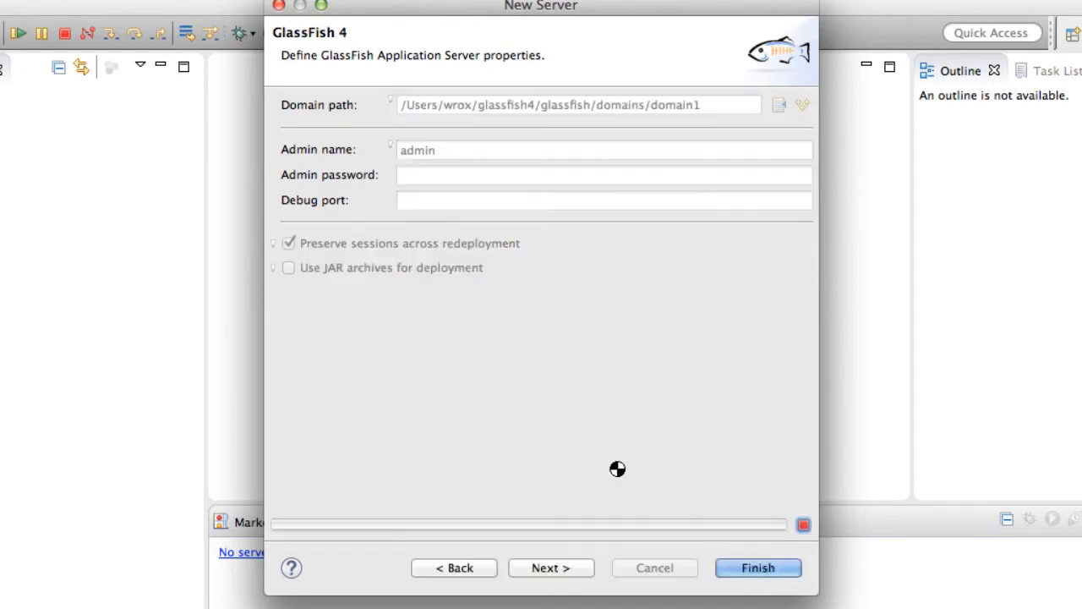
pyautogui.click(756, 568)
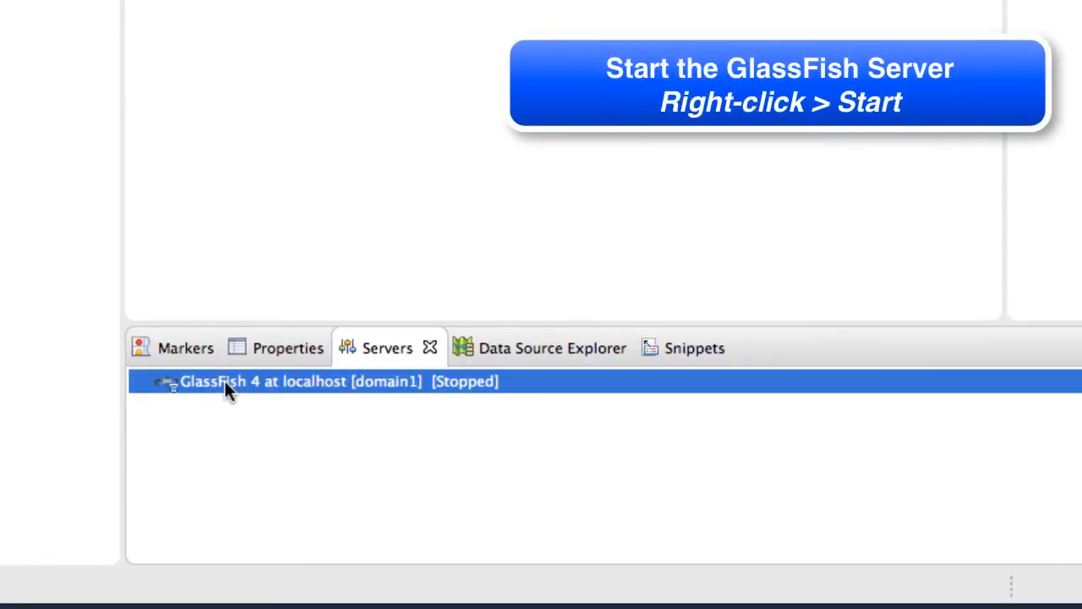
pyautogui.moveTo(224, 465)
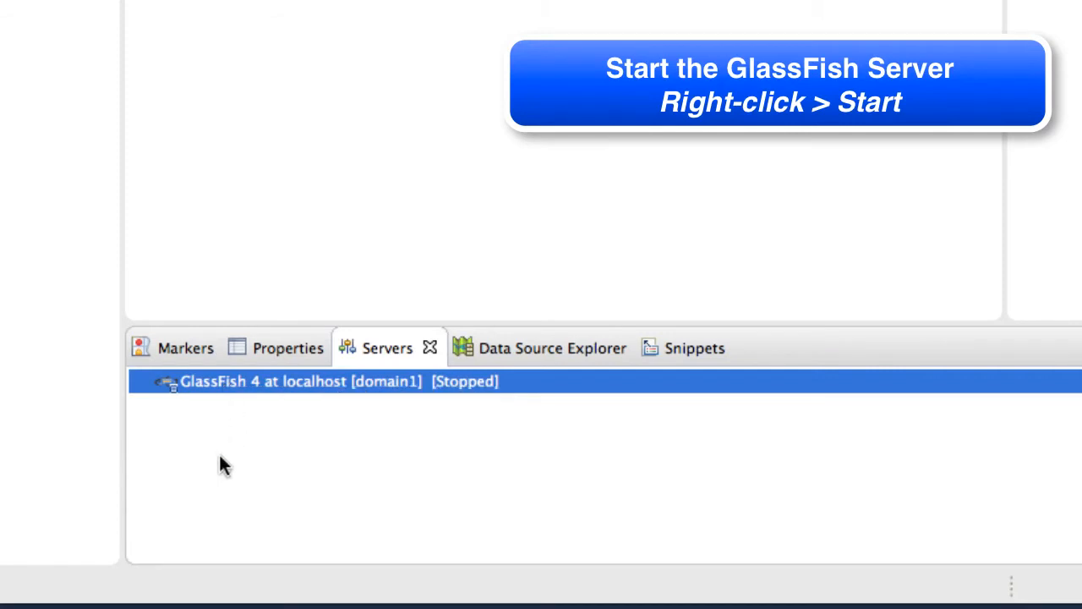
pyautogui.moveTo(233, 448)
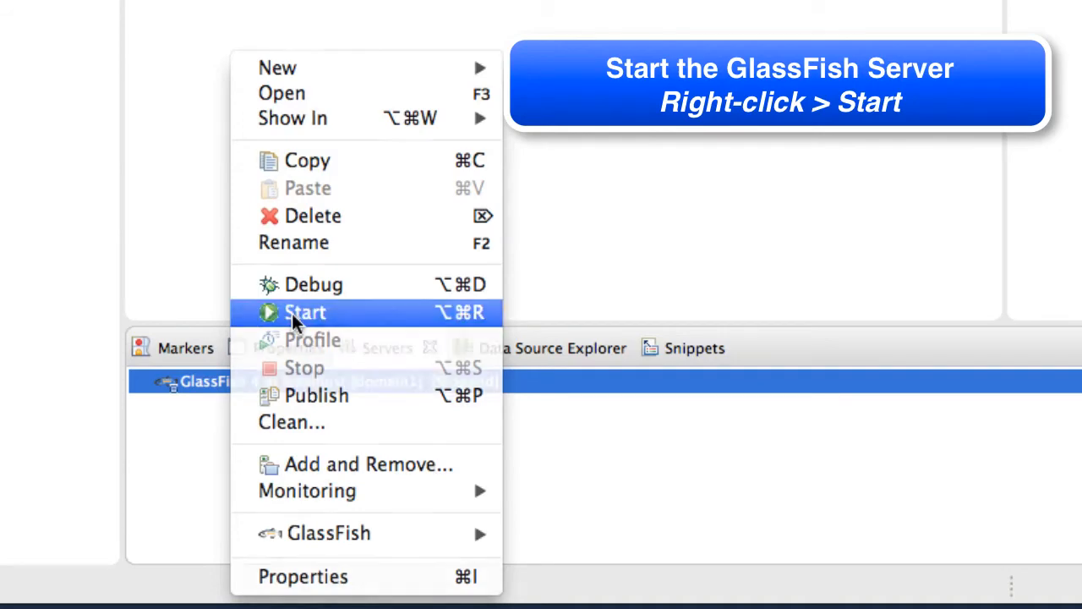
# Step: Start the GlassFish 4 server from the Servers view
pyautogui.click(305, 312)
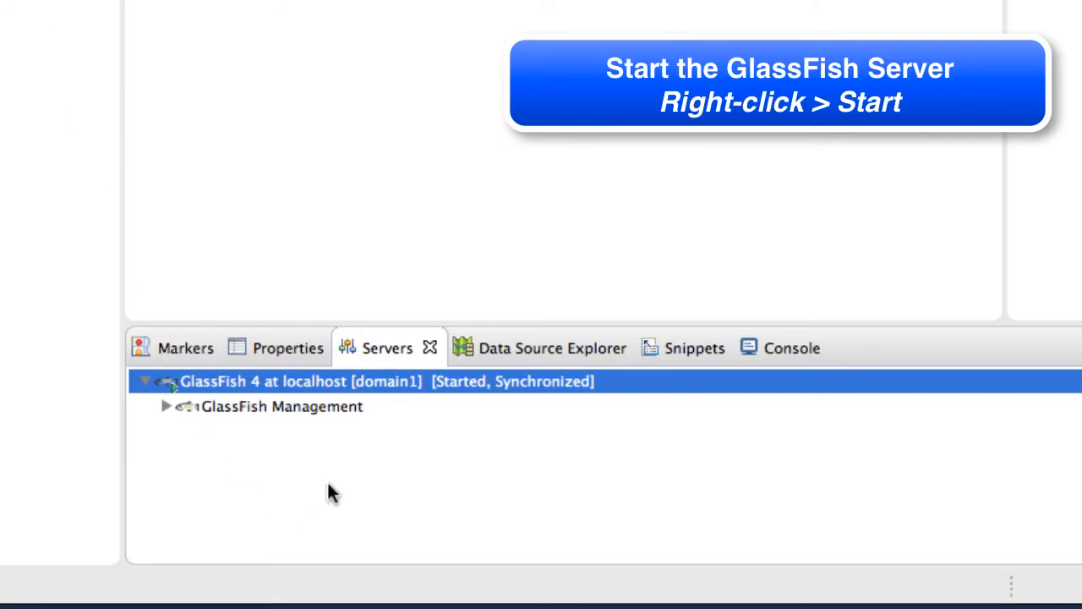
pyautogui.moveTo(350, 480)
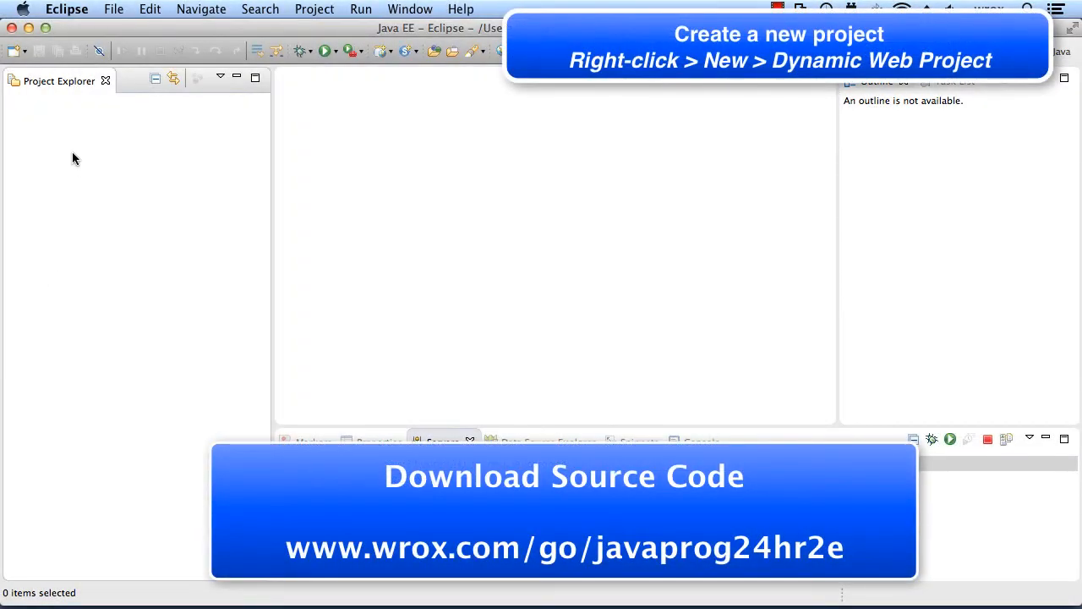
# Step: Create dynamic web project 'lesson26demo' from Project Explorer, keeping the GlassFish 4 runtime
pyautogui.rightClick(75, 158)
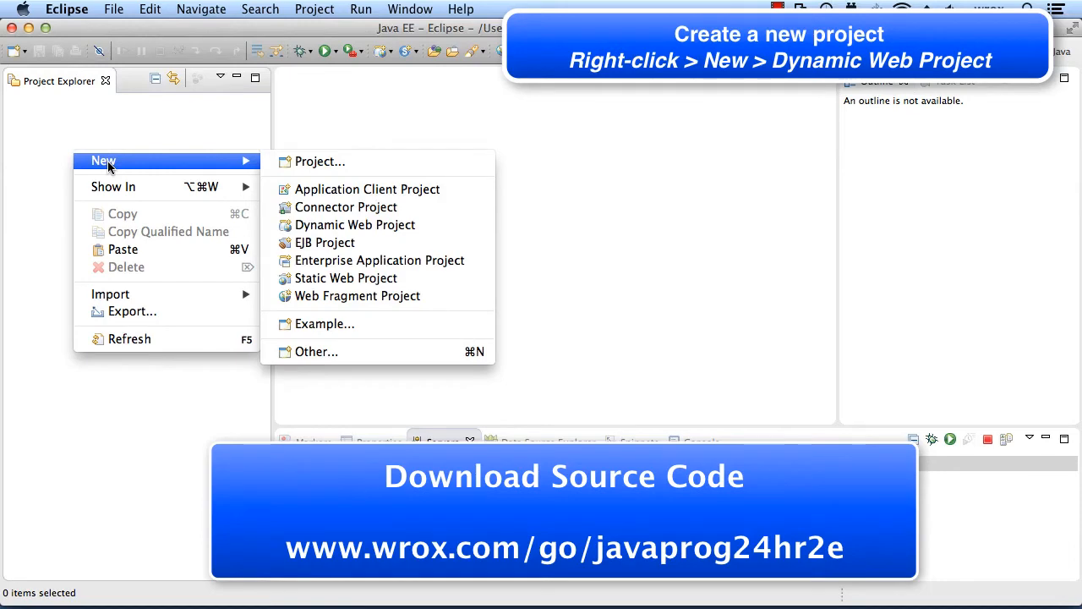
pyautogui.moveTo(354, 225)
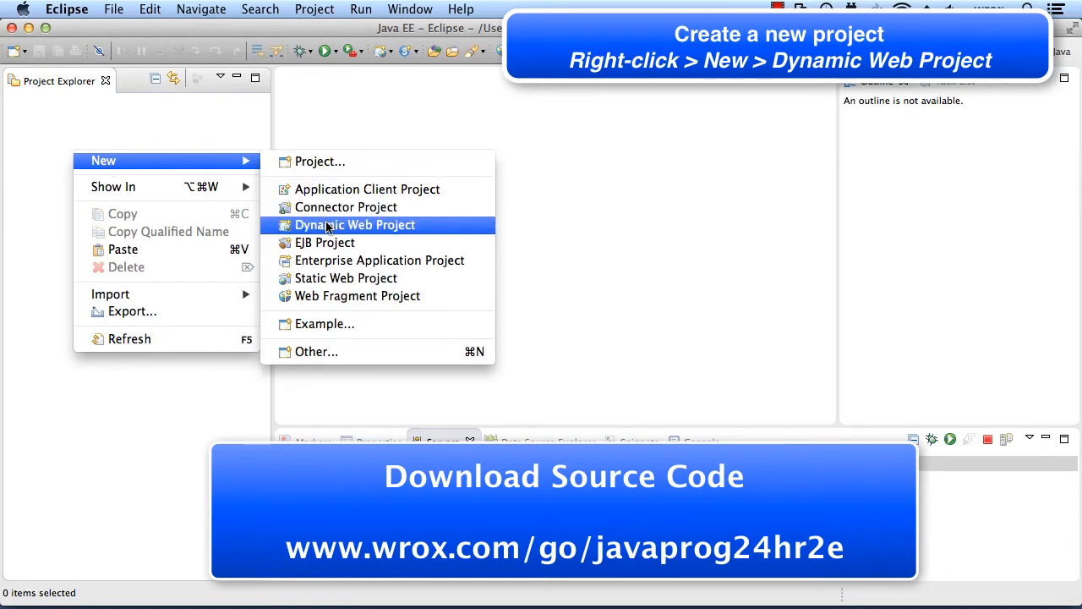
pyautogui.click(354, 224)
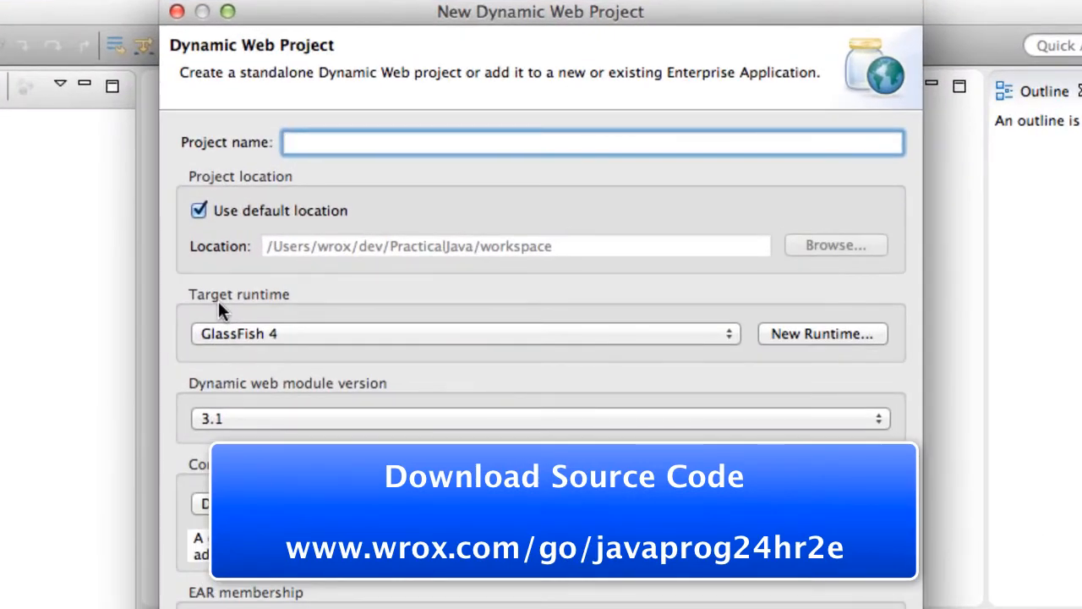
pyautogui.write('le')
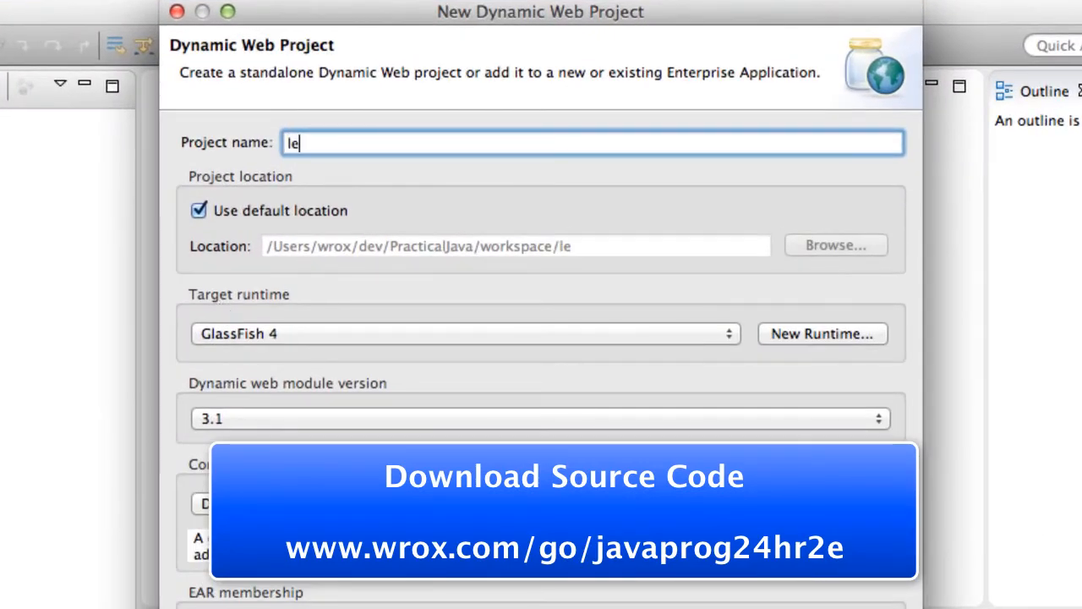
pyautogui.write('sson26demo')
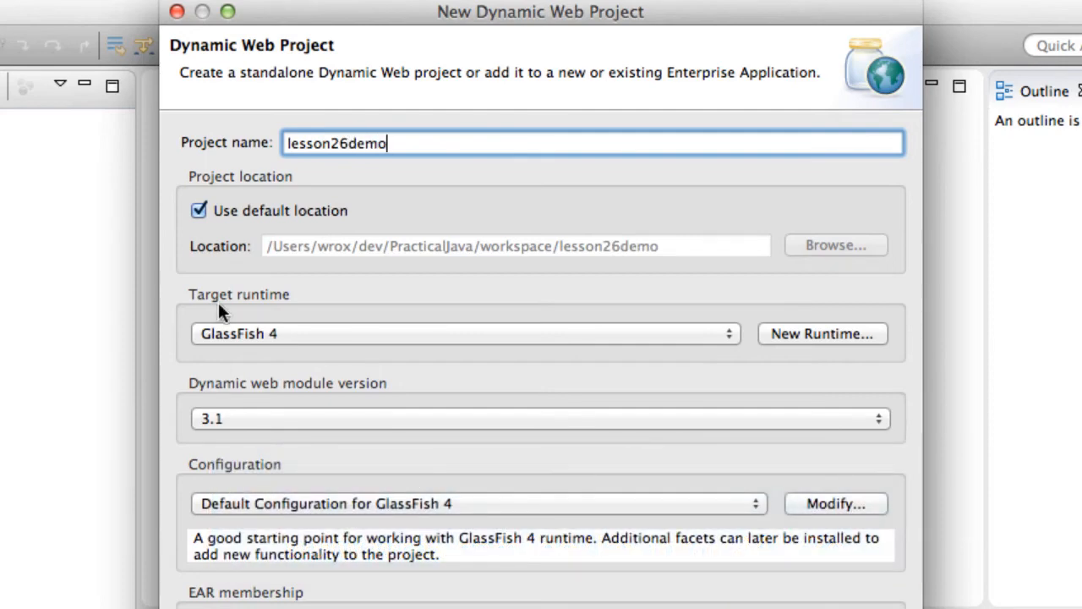
pyautogui.moveTo(221, 391)
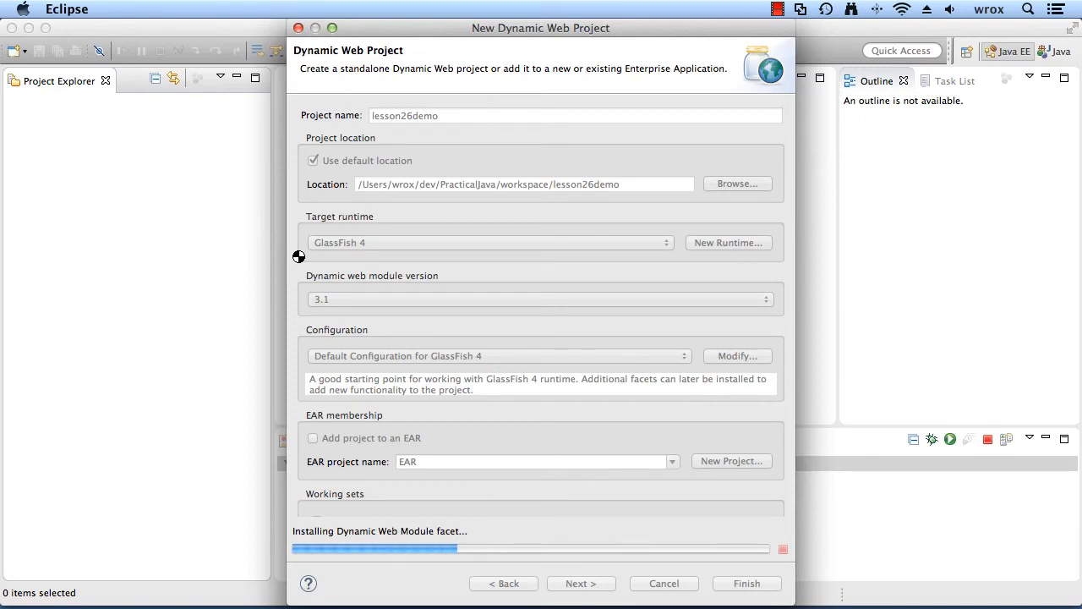
pyautogui.click(745, 583)
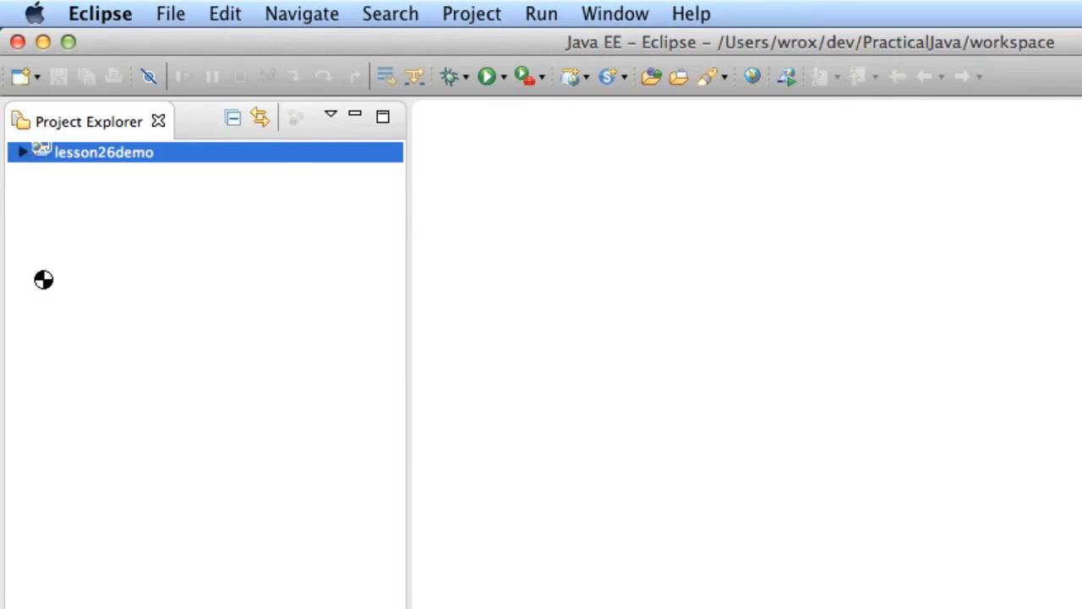
# Step: Expand lesson26demo, WebContent, META-INF and WEB-INF in Project Explorer
pyautogui.click(21, 152)
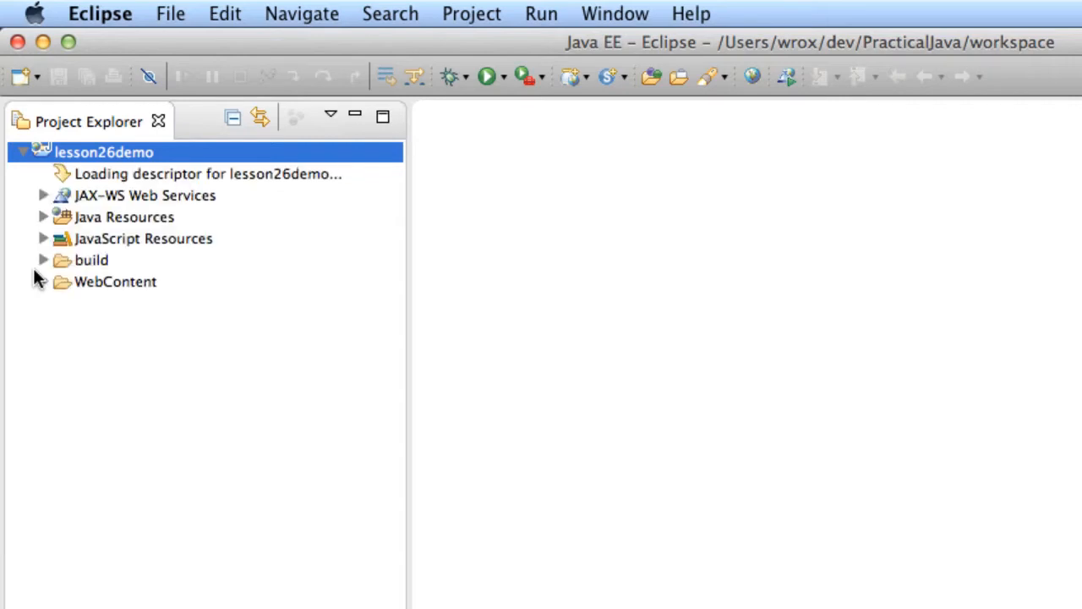
pyautogui.moveTo(40, 296)
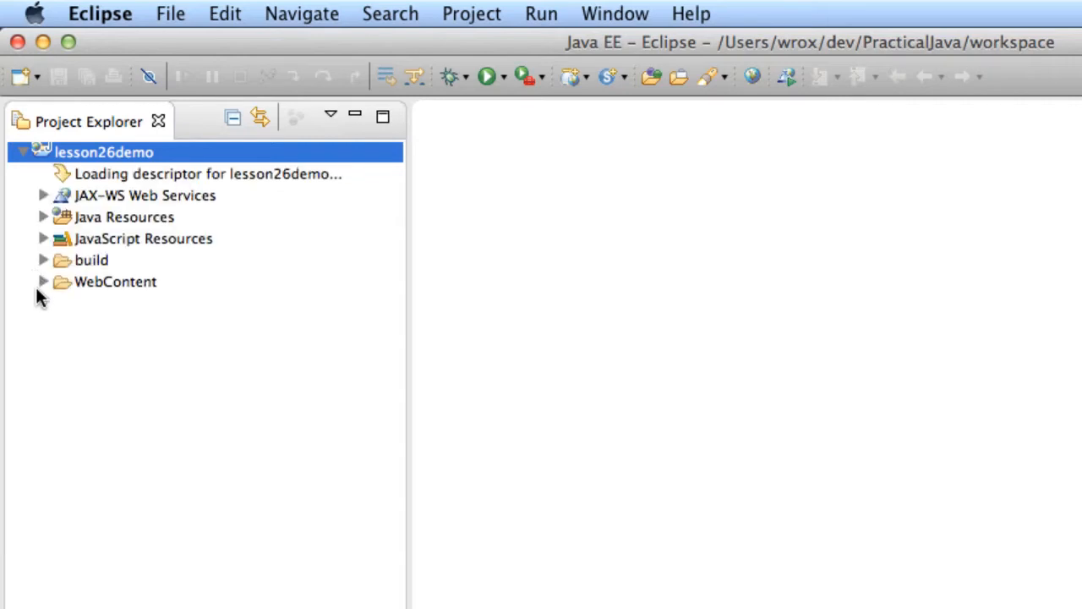
pyautogui.click(43, 280)
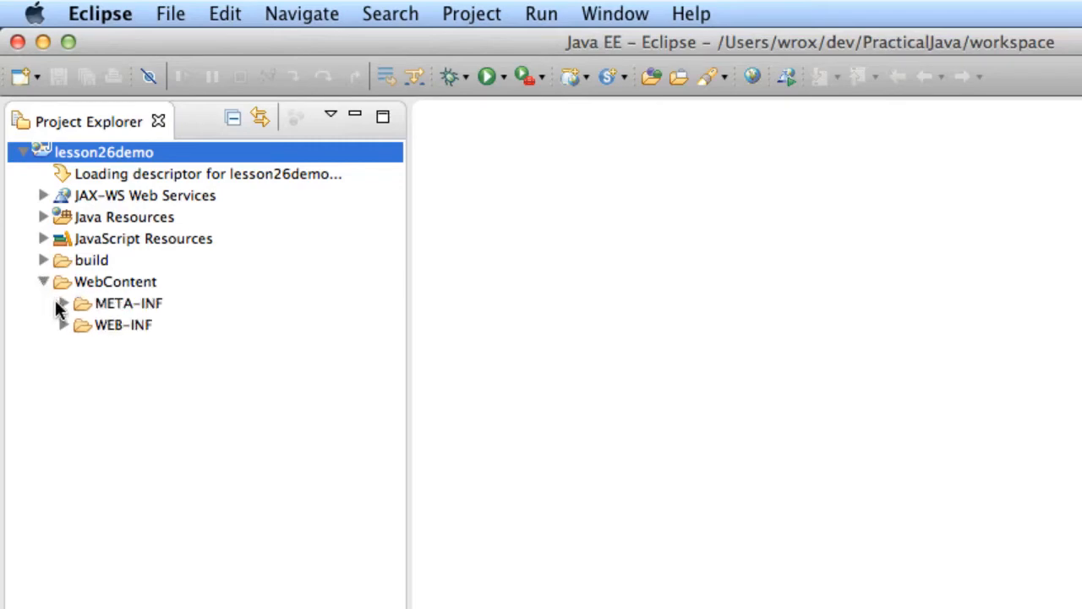
pyautogui.click(62, 303)
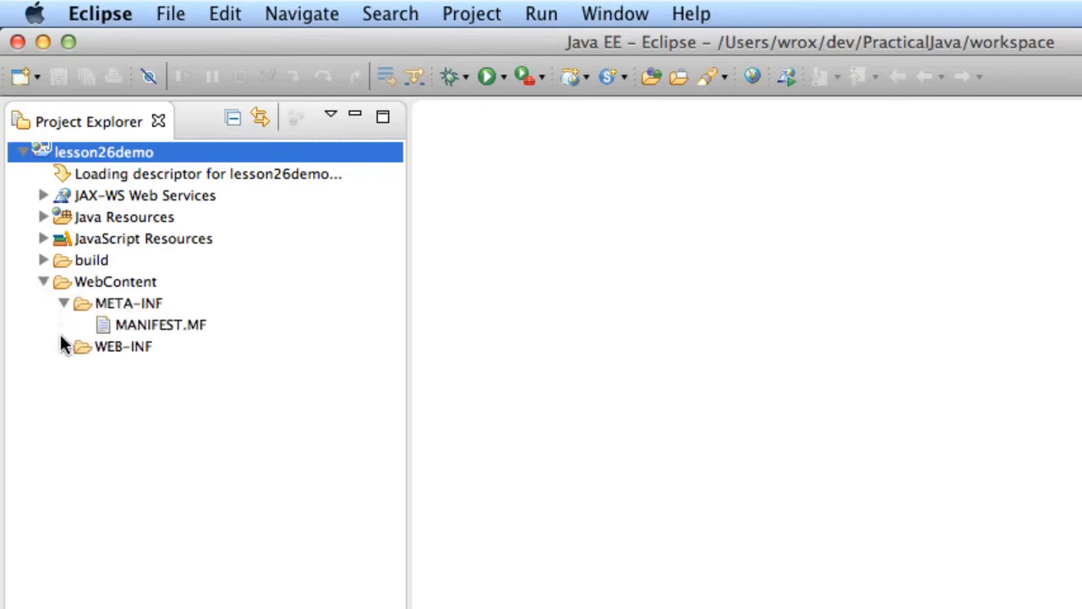
pyautogui.click(63, 345)
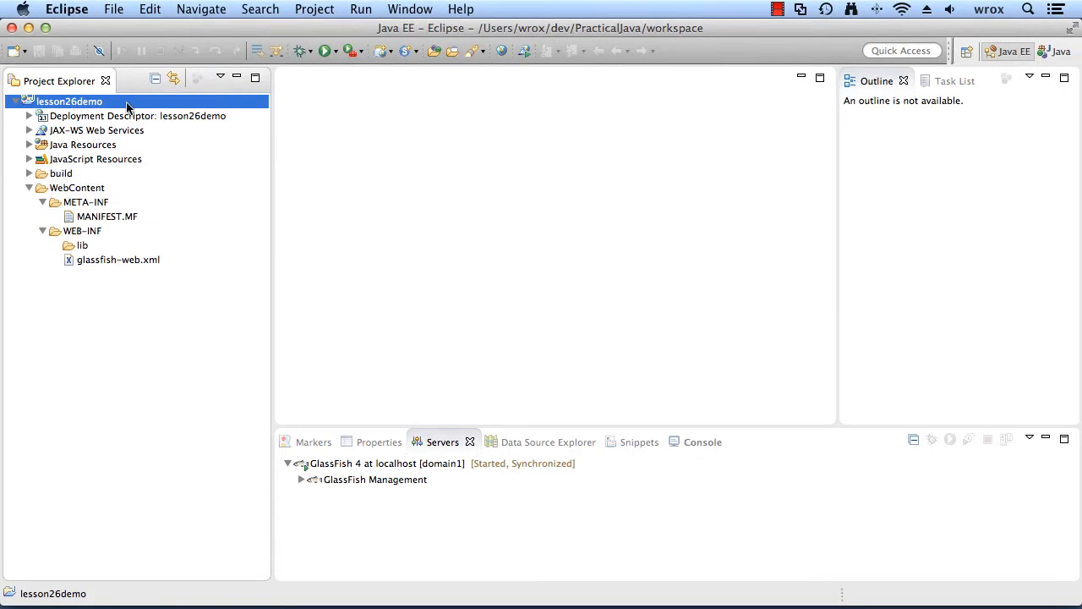
# Step: Define servlet FindBooksServlet in package com.practicaljava.lesson26 and advance to deployment settings
pyautogui.rightClick(69, 101)
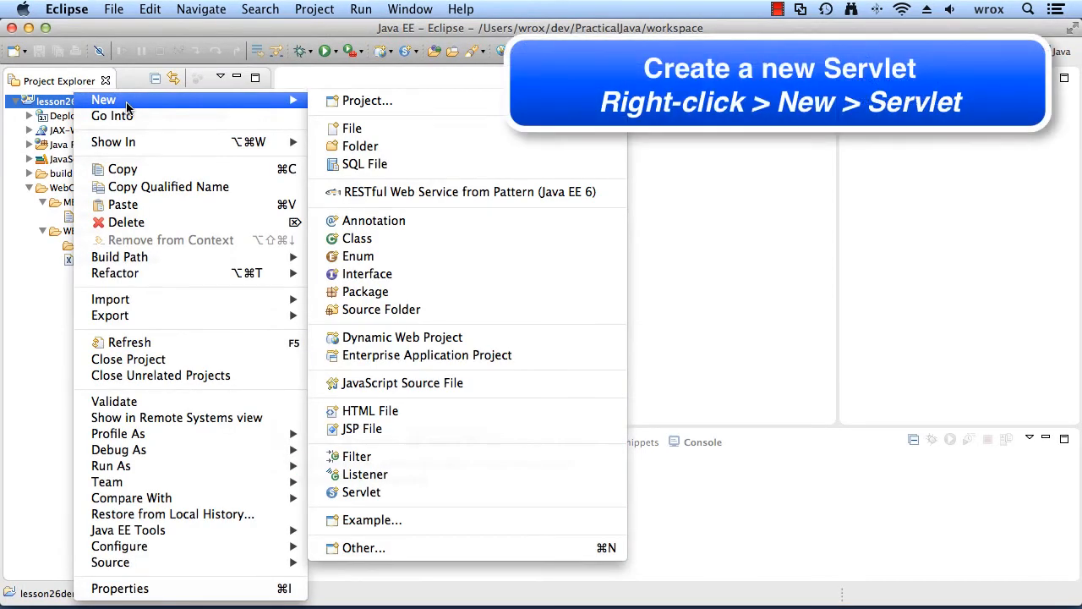
pyautogui.moveTo(367, 100)
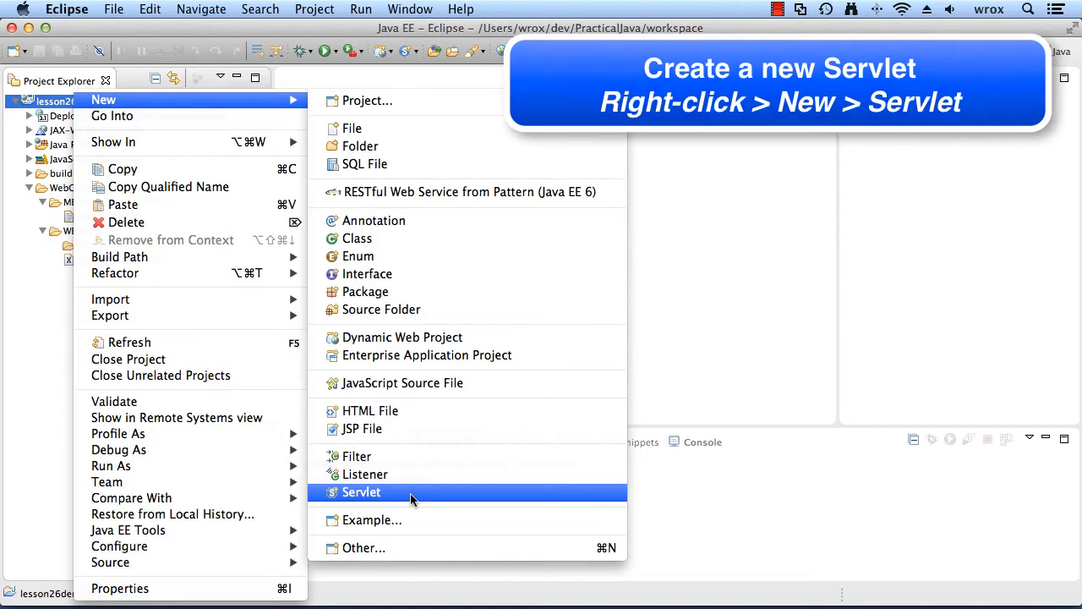
pyautogui.click(361, 491)
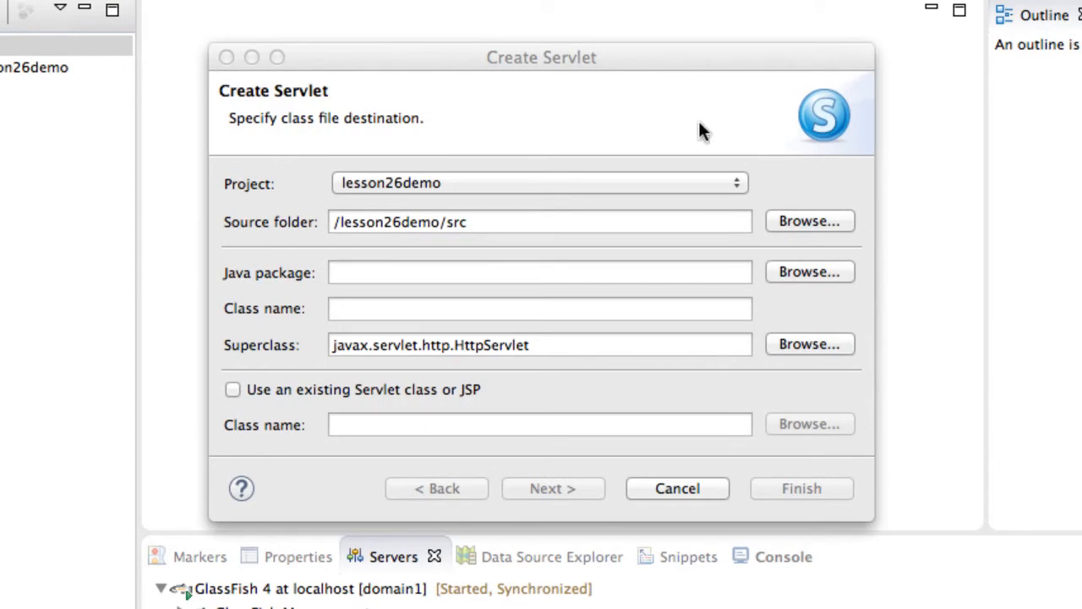
pyautogui.click(539, 270)
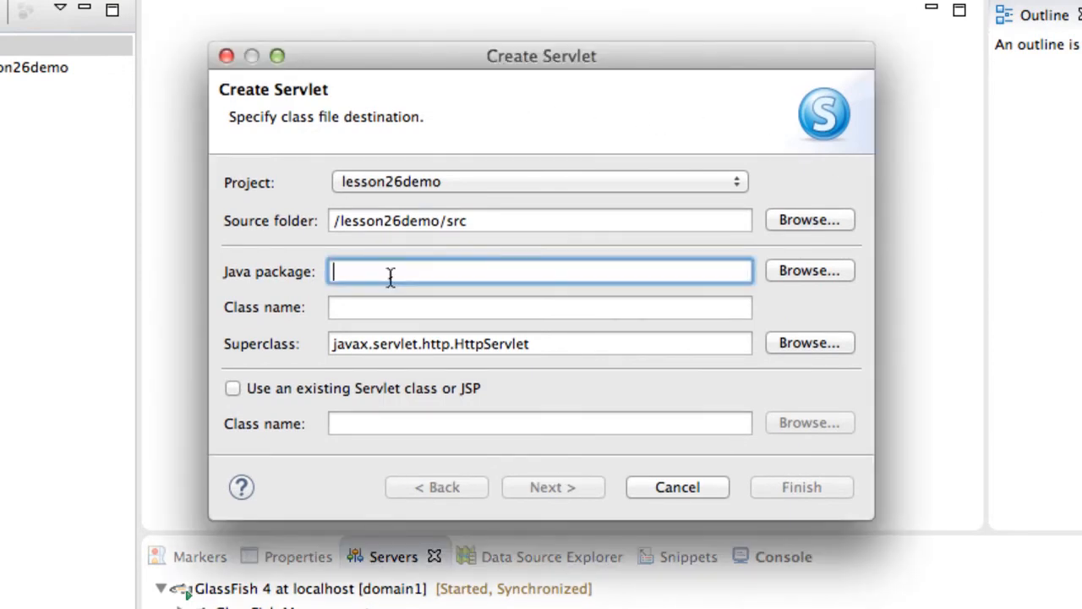
pyautogui.write('com.pract')
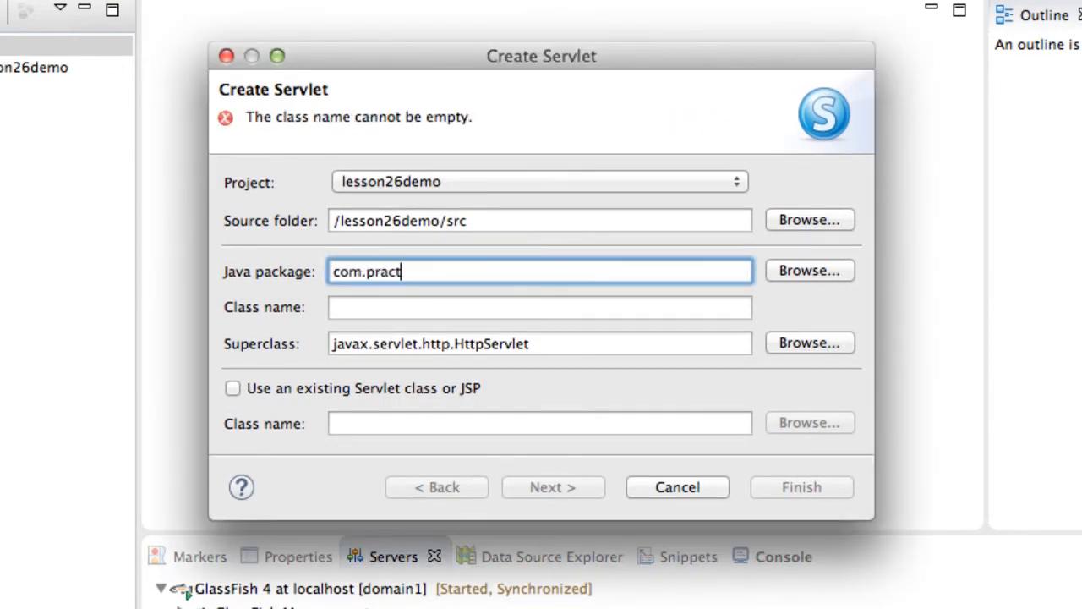
pyautogui.write('ical')
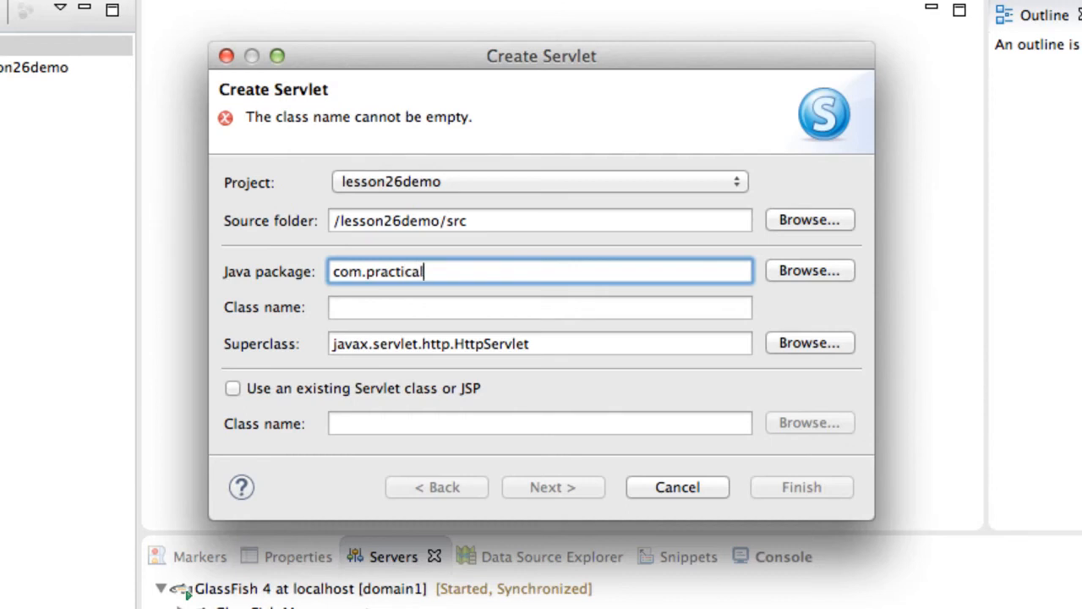
pyautogui.write('java.lesson26')
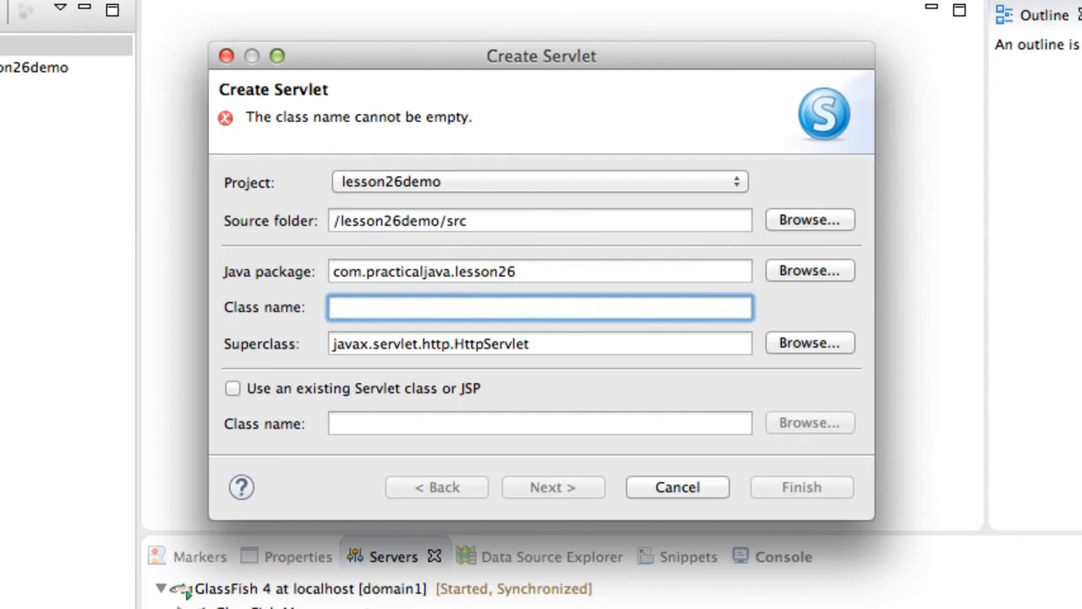
pyautogui.write('FindBooks')
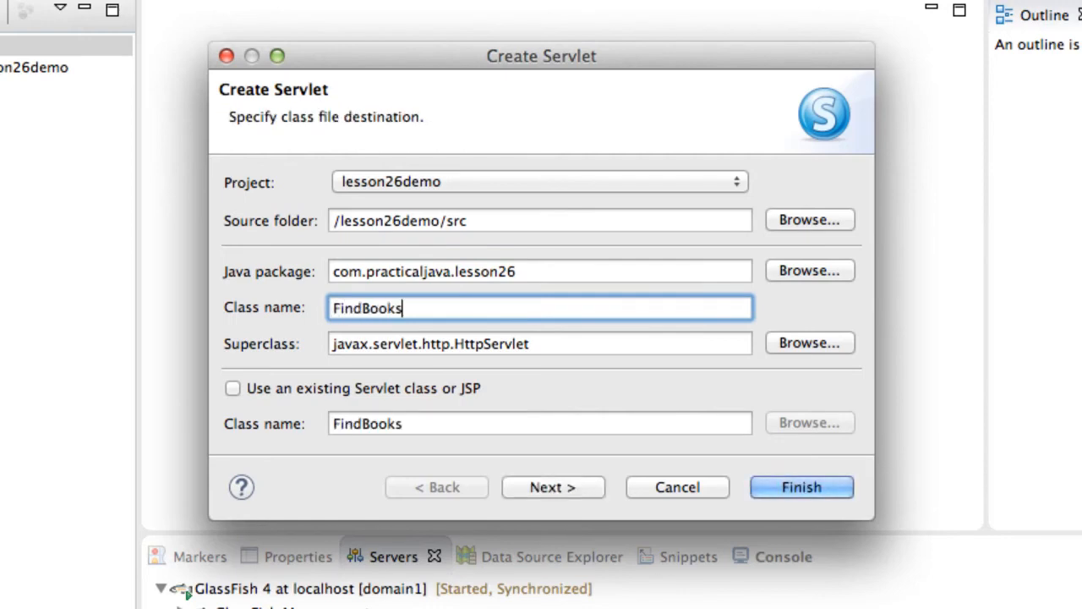
pyautogui.write('Servlet')
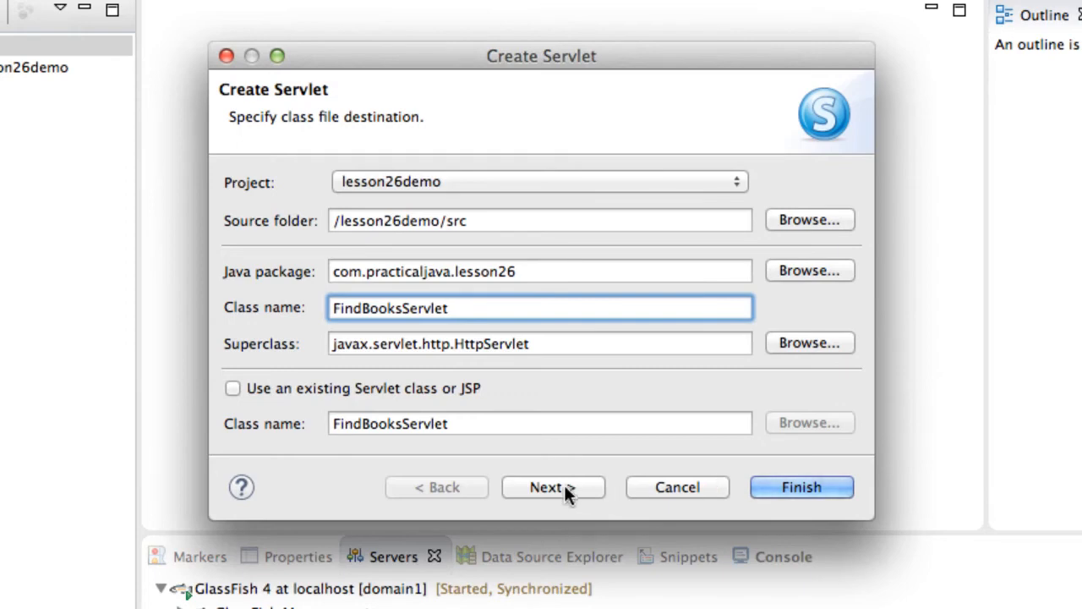
pyautogui.click(539, 307)
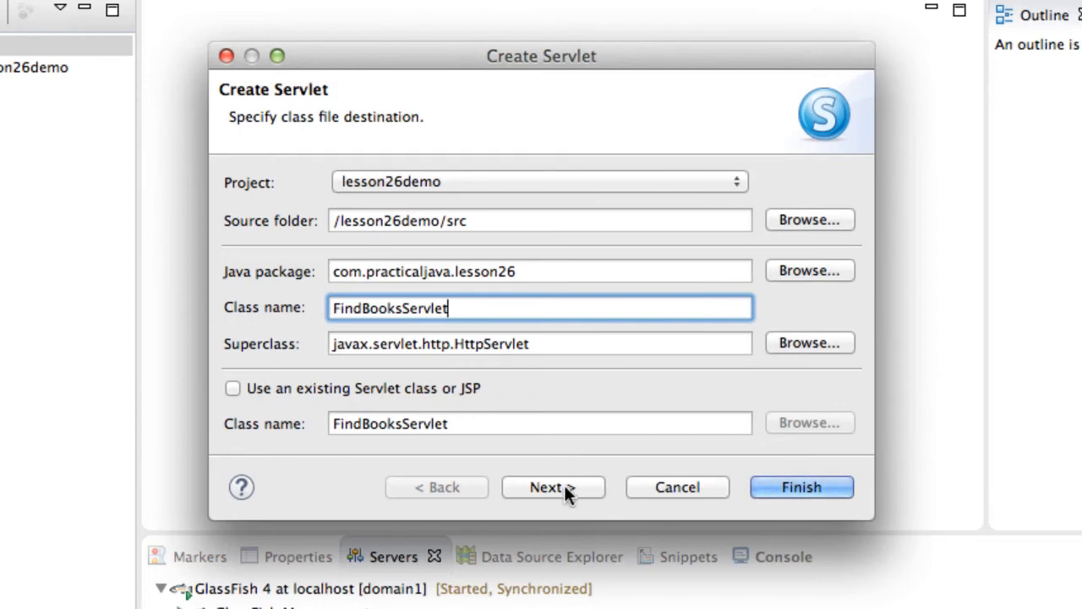
pyautogui.click(545, 487)
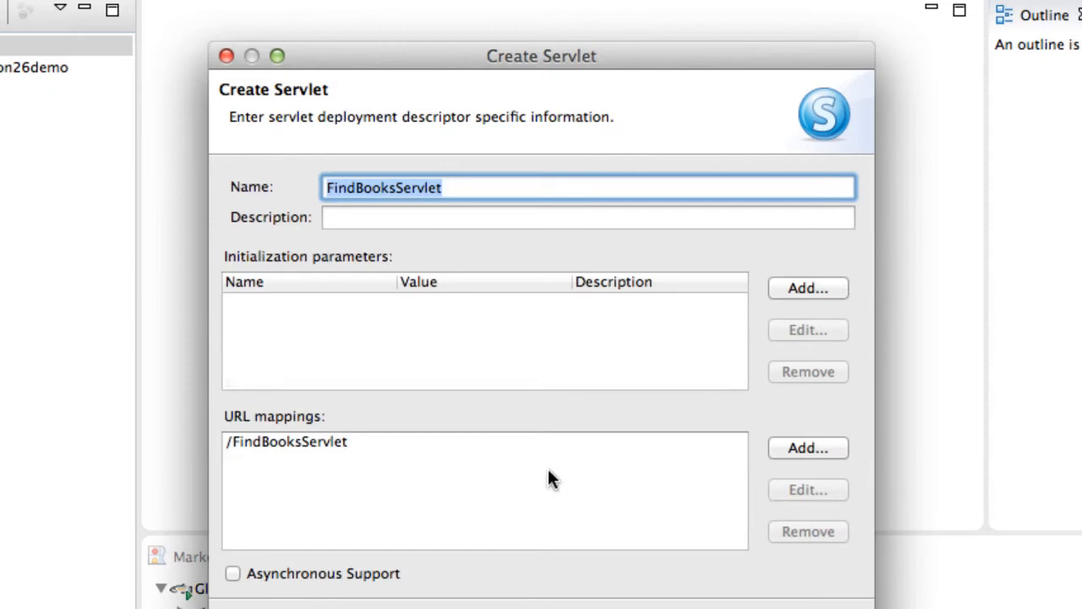
# Step: Change FindBooksServlet's URL mapping from /FindBooksServlet to /books
pyautogui.click(285, 440)
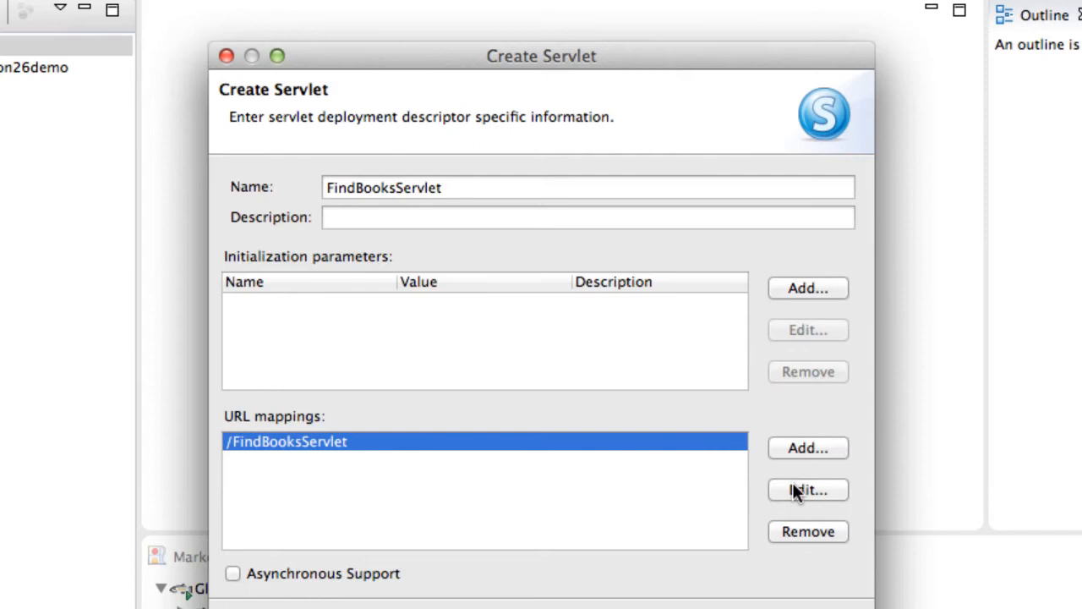
pyautogui.click(807, 490)
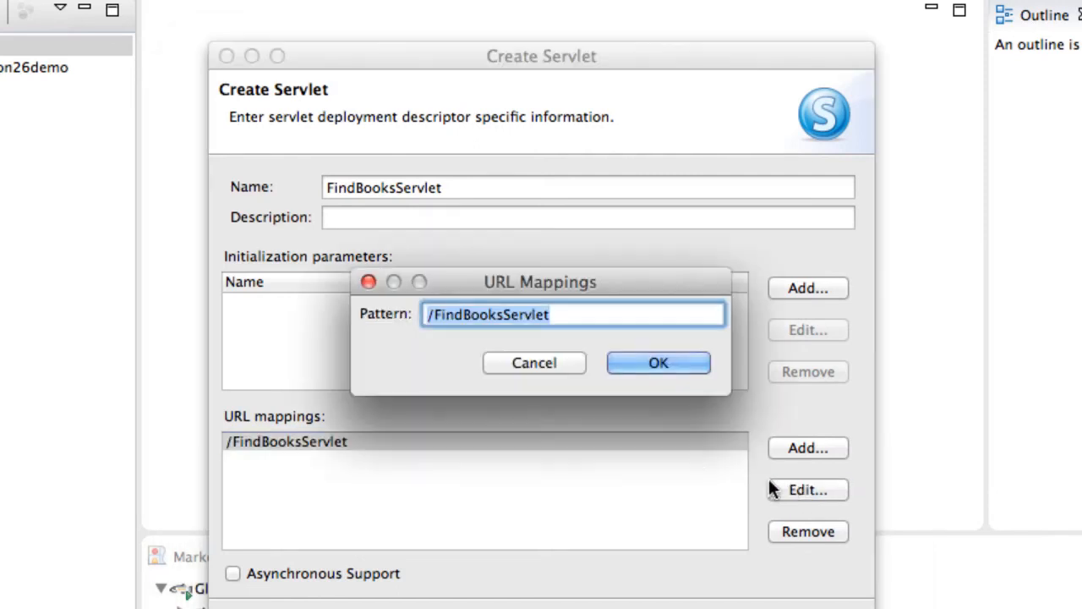
pyautogui.press('Backspace')
pyautogui.write('/books')
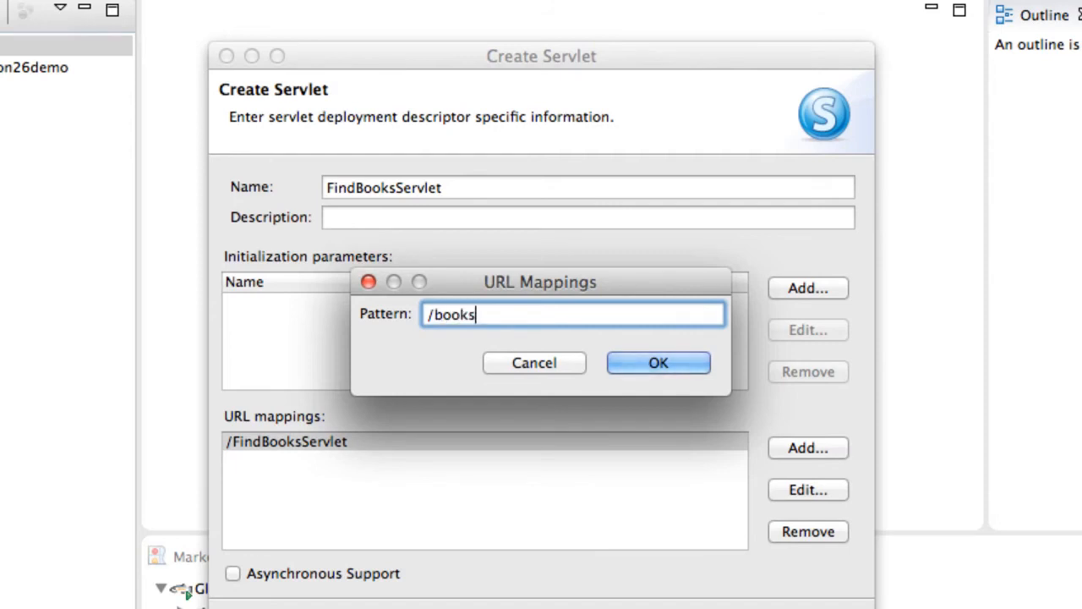
pyautogui.moveTo(744, 347)
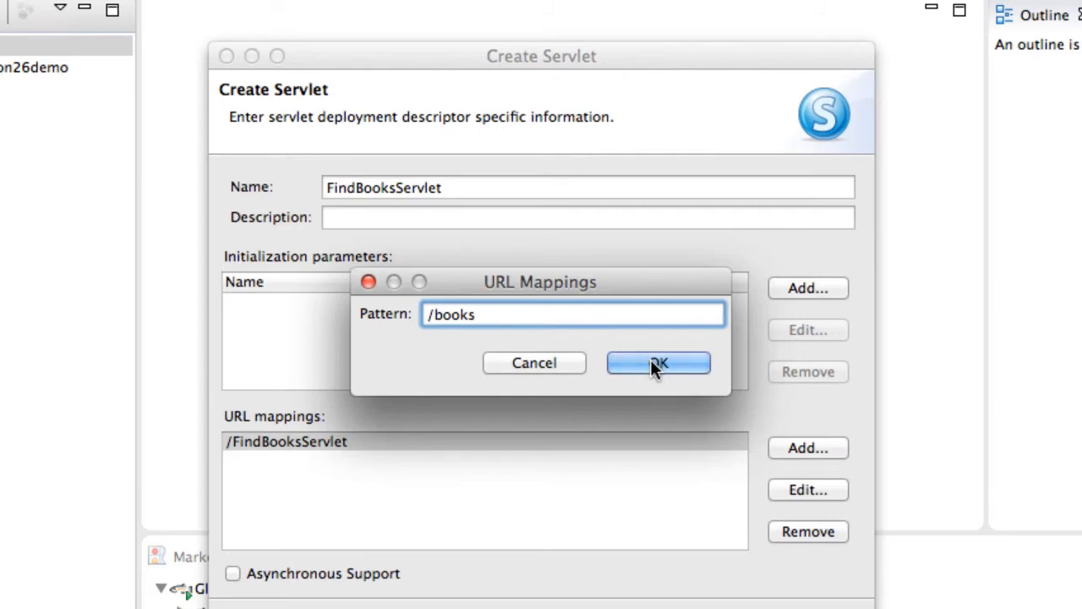
pyautogui.click(658, 363)
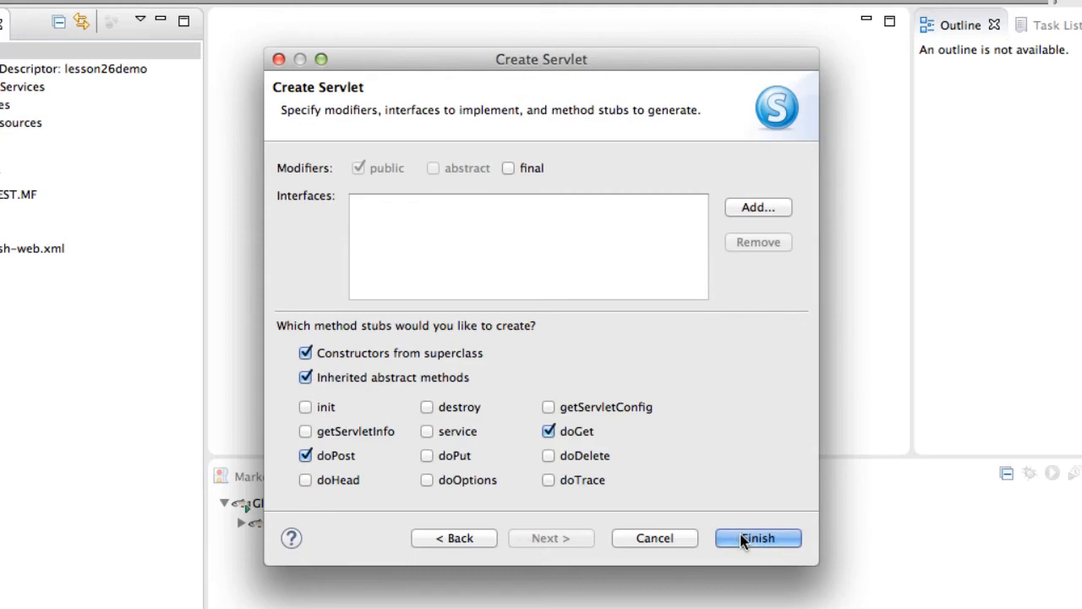
# Step: Finish the FindBooksServlet wizard, close the outline, and scroll to the doGet and doPost stubs
pyautogui.click(758, 537)
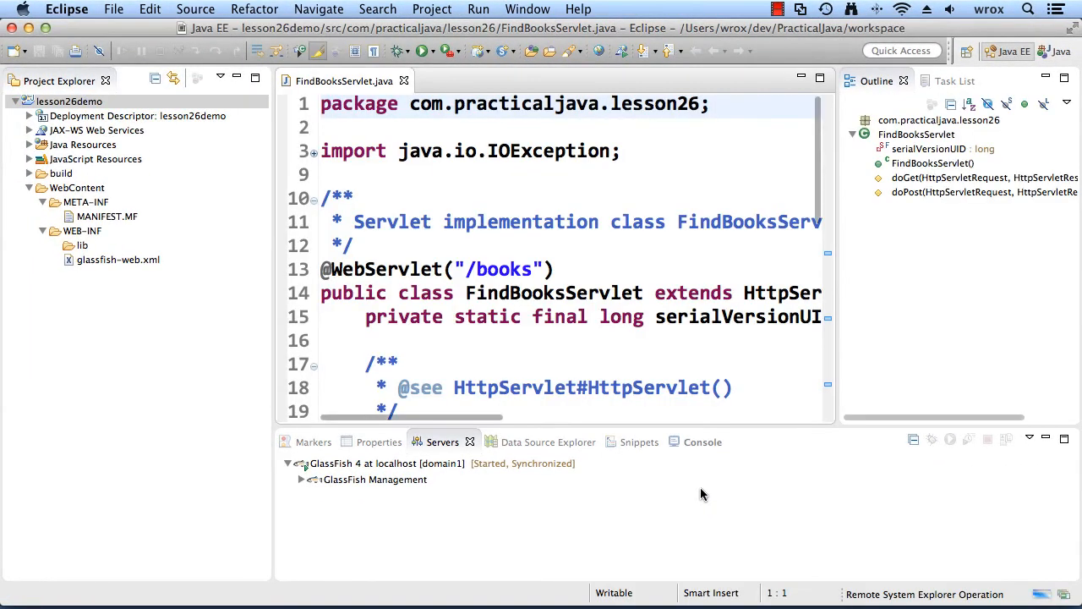
pyautogui.click(937, 119)
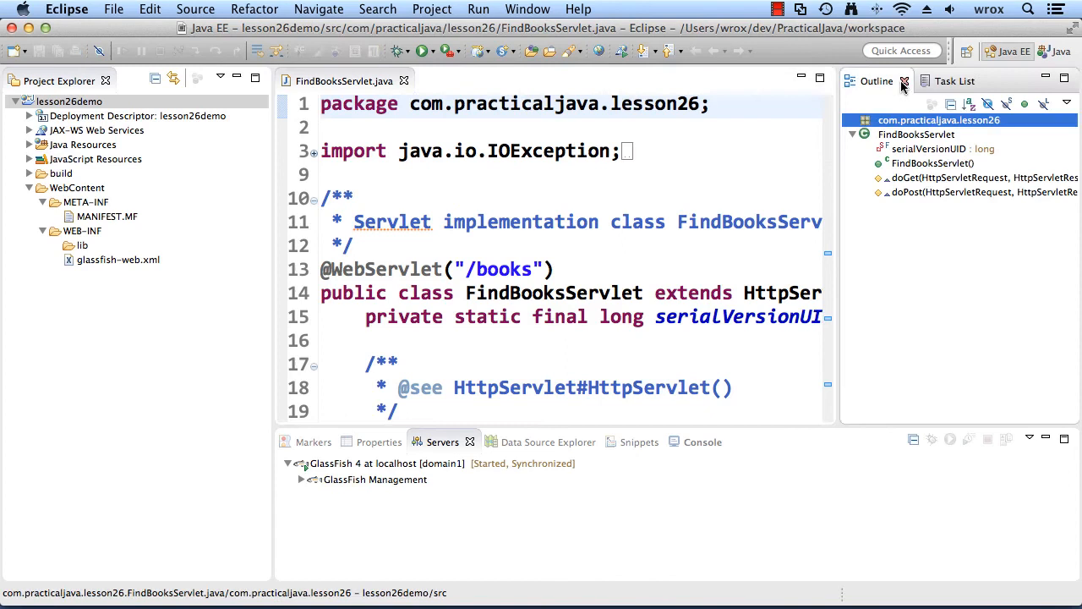
pyautogui.click(904, 80)
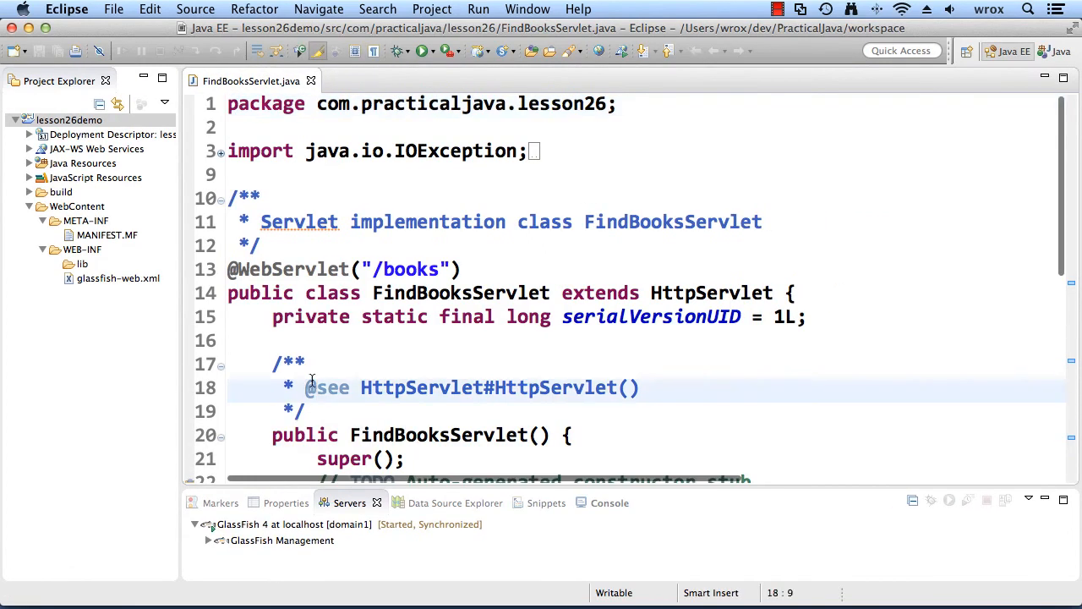
pyautogui.scroll(-3)
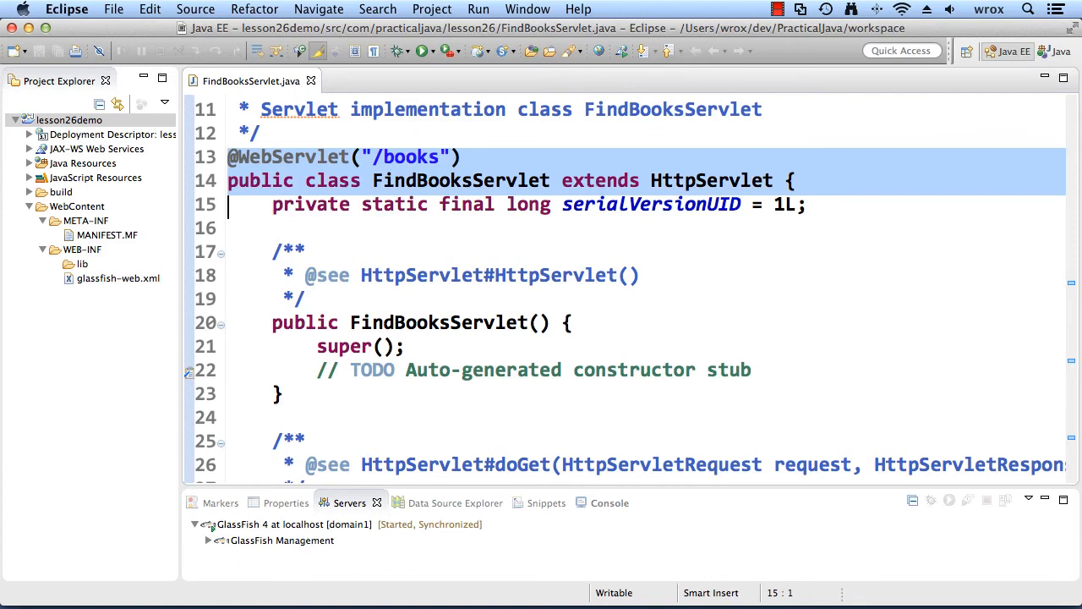
pyautogui.scroll(-3)
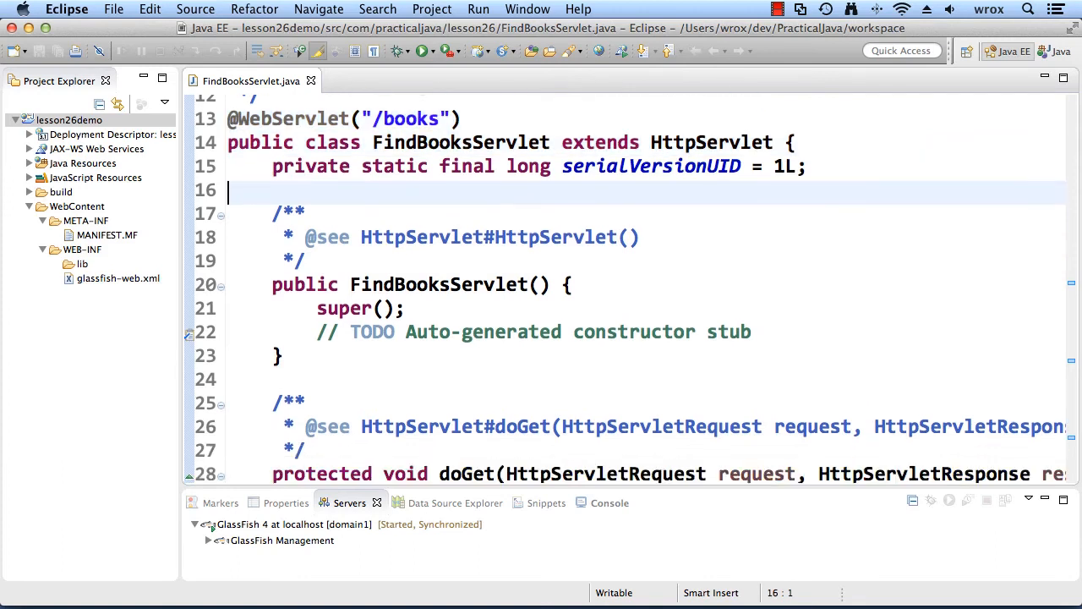
pyautogui.scroll(-3)
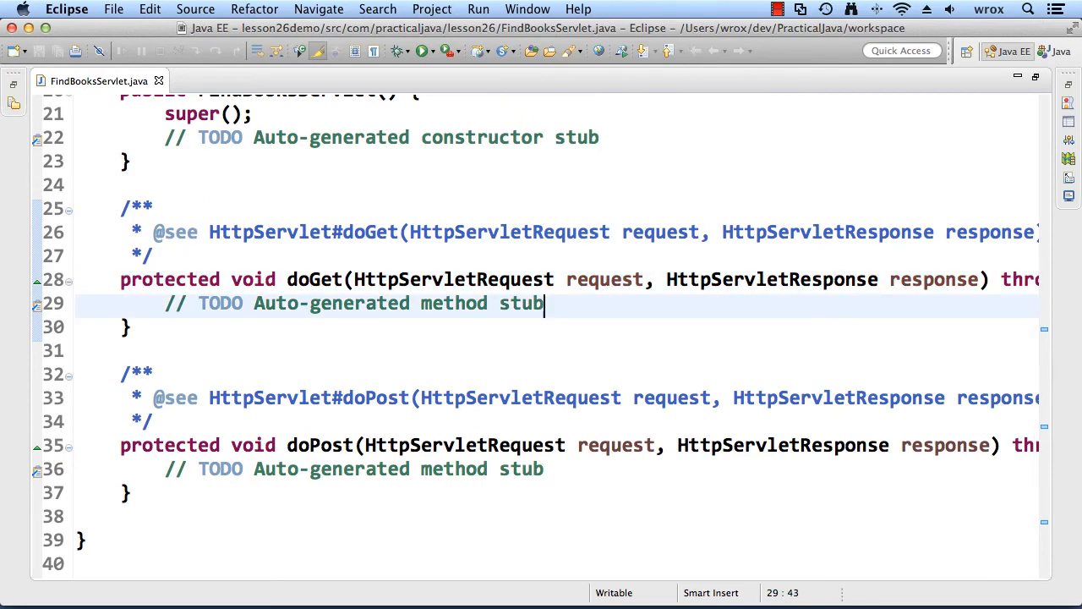
pyautogui.moveTo(636, 318)
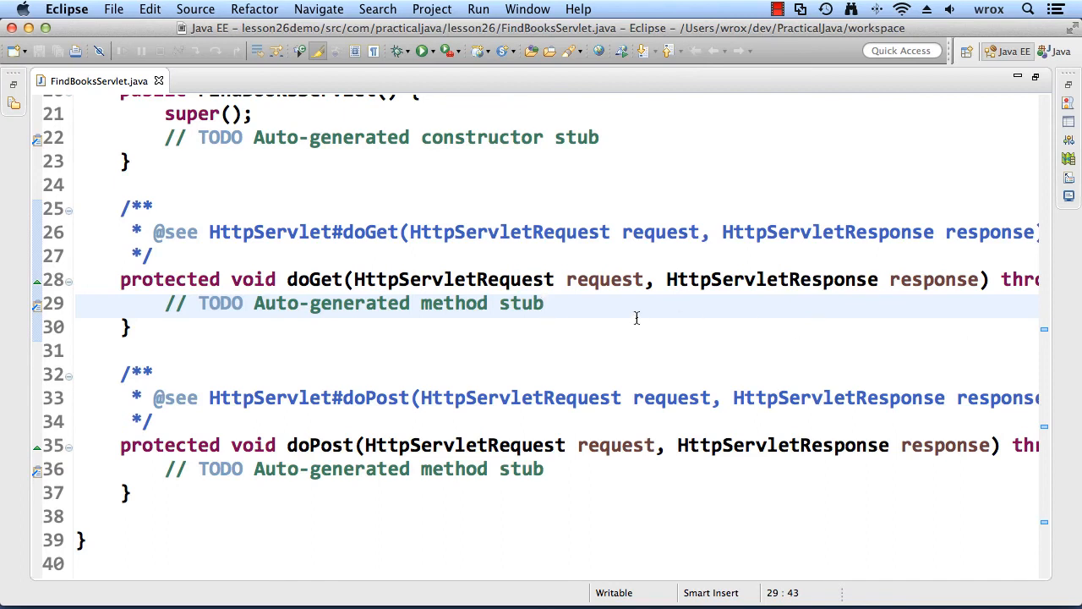
# Step: Write PrintWriter out = response.getWriter(); out.println("Hello from FindBooks"); in doGet
pyautogui.write('PrintWriter out')
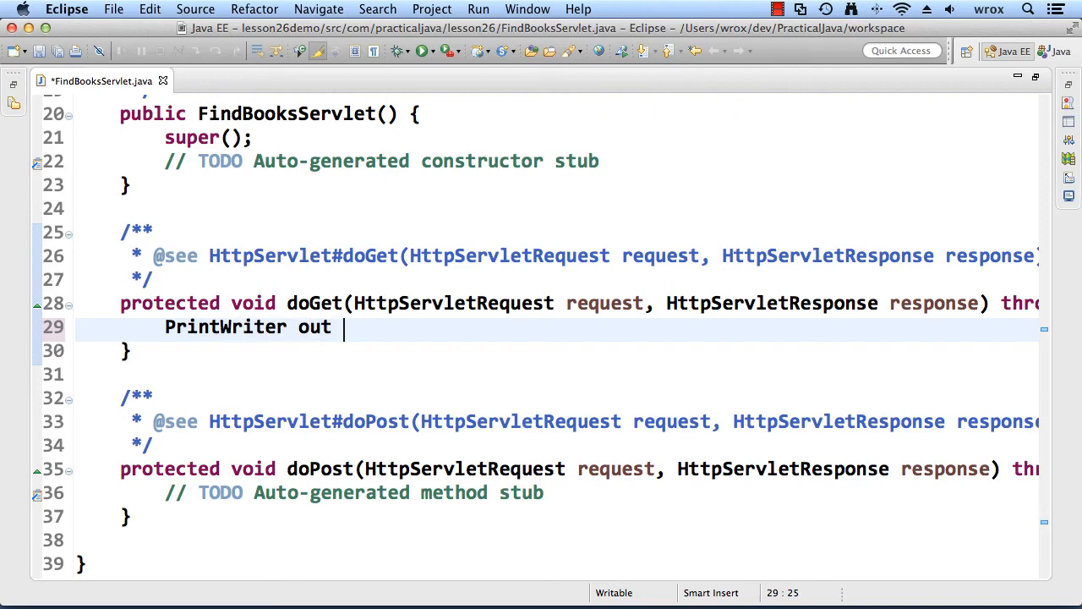
pyautogui.write('= respons')
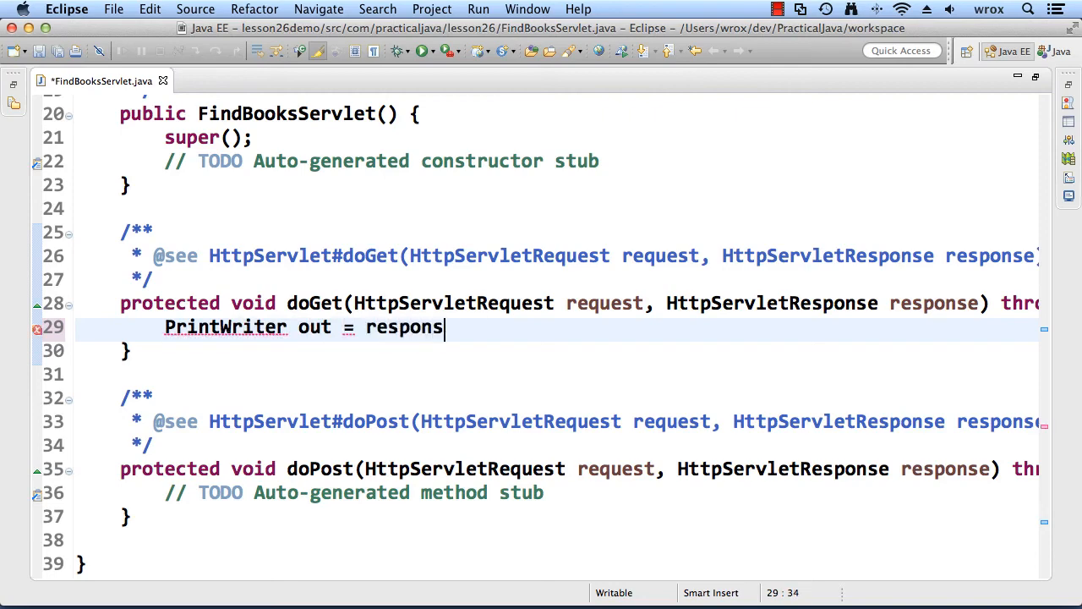
pyautogui.write('e.getWriter();')
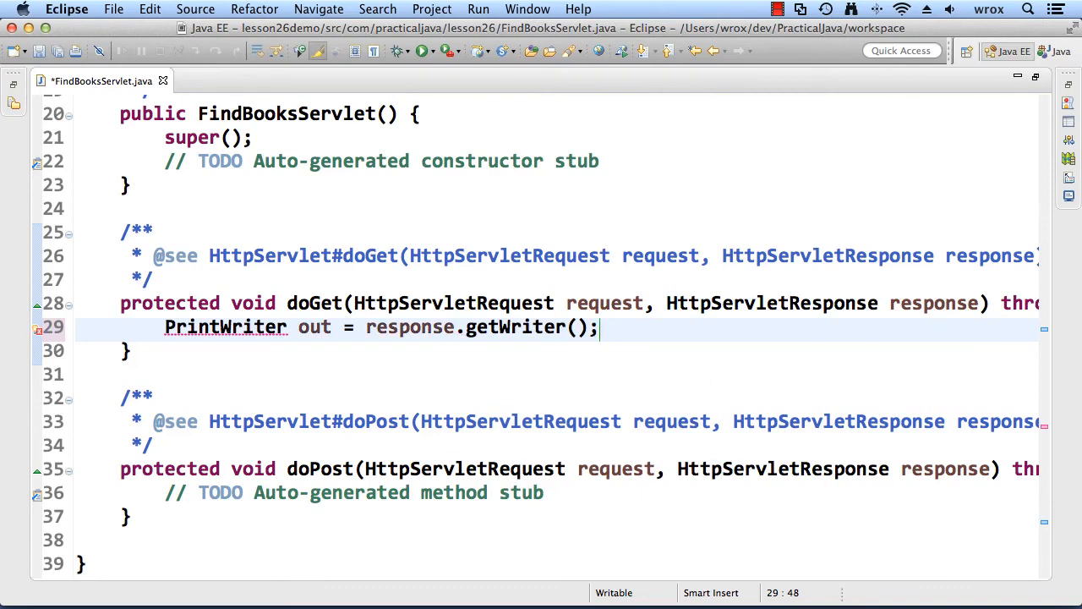
pyautogui.write('out.println')
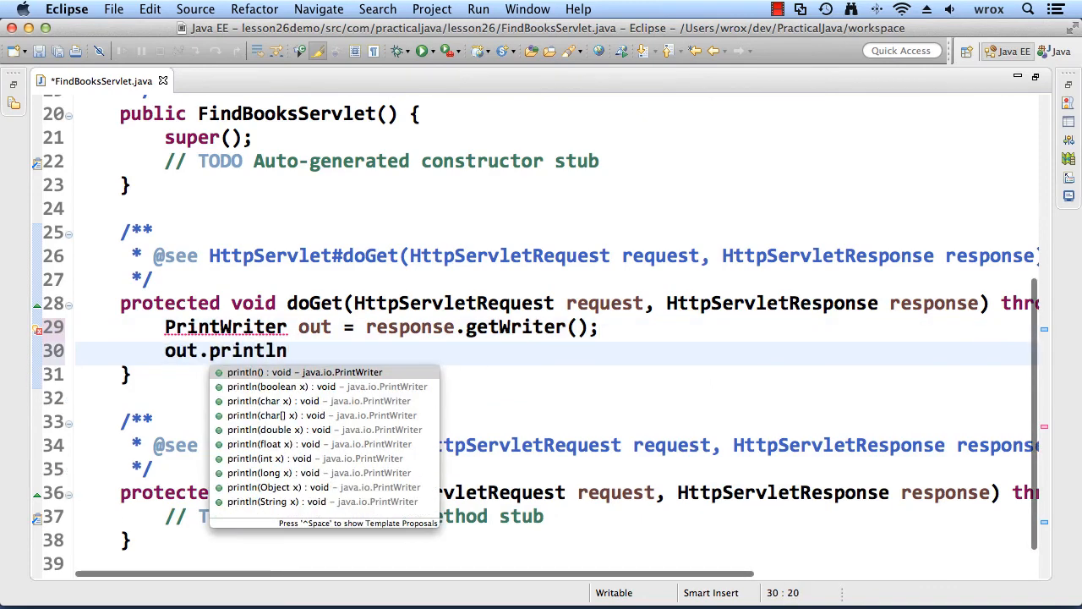
pyautogui.write('("Hel"')
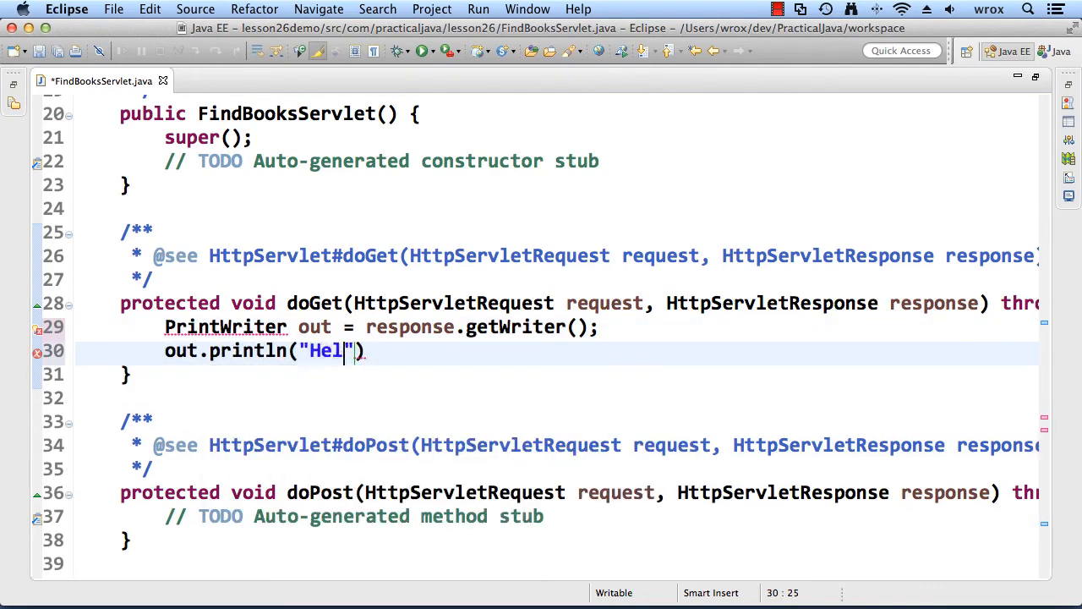
pyautogui.write('lo from Find')
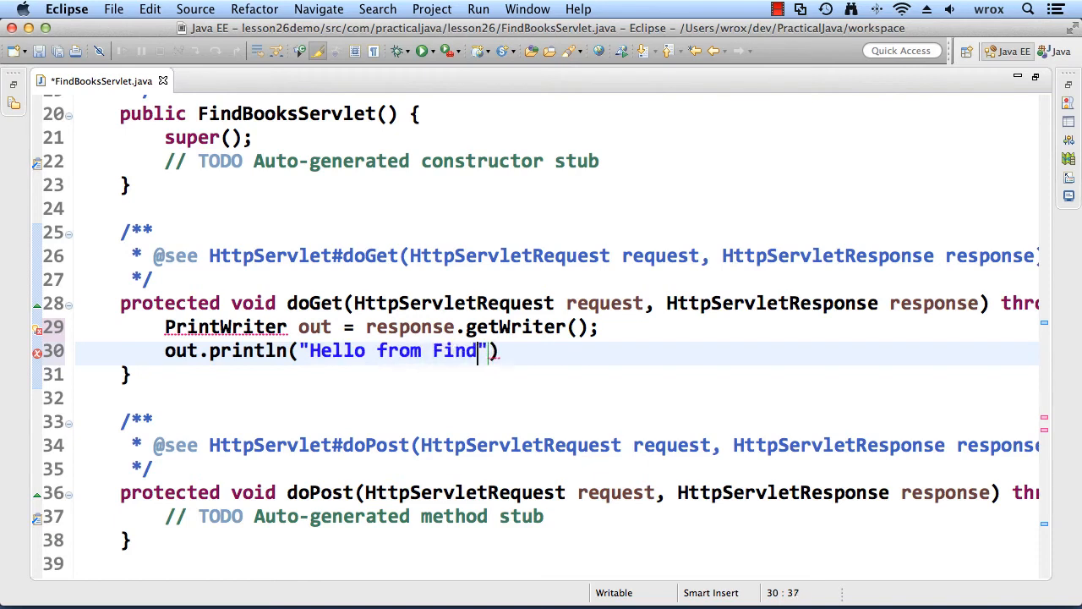
pyautogui.write('Books')
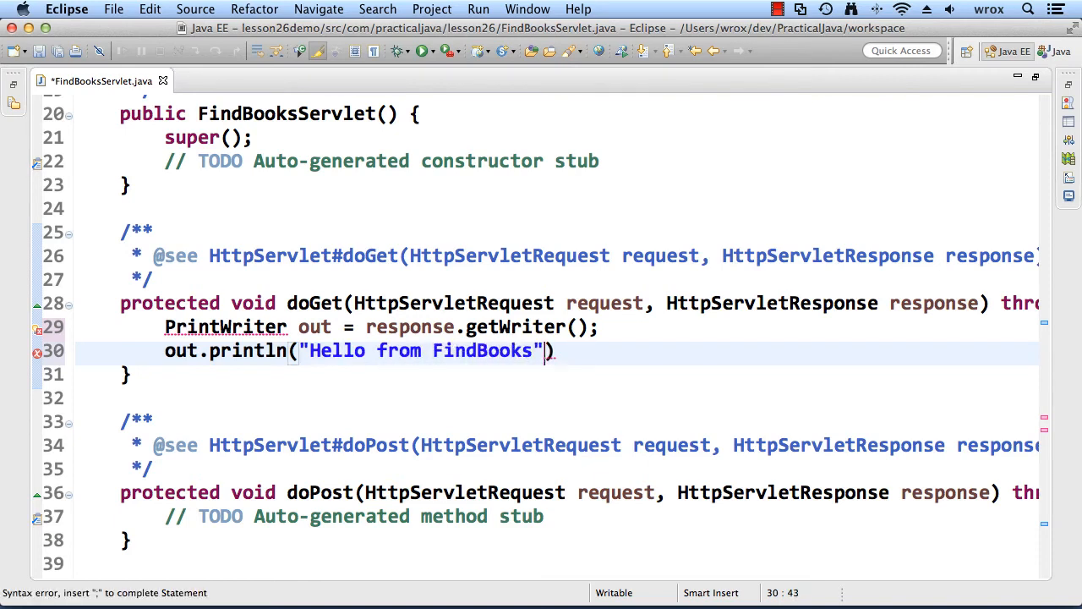
pyautogui.write(';')
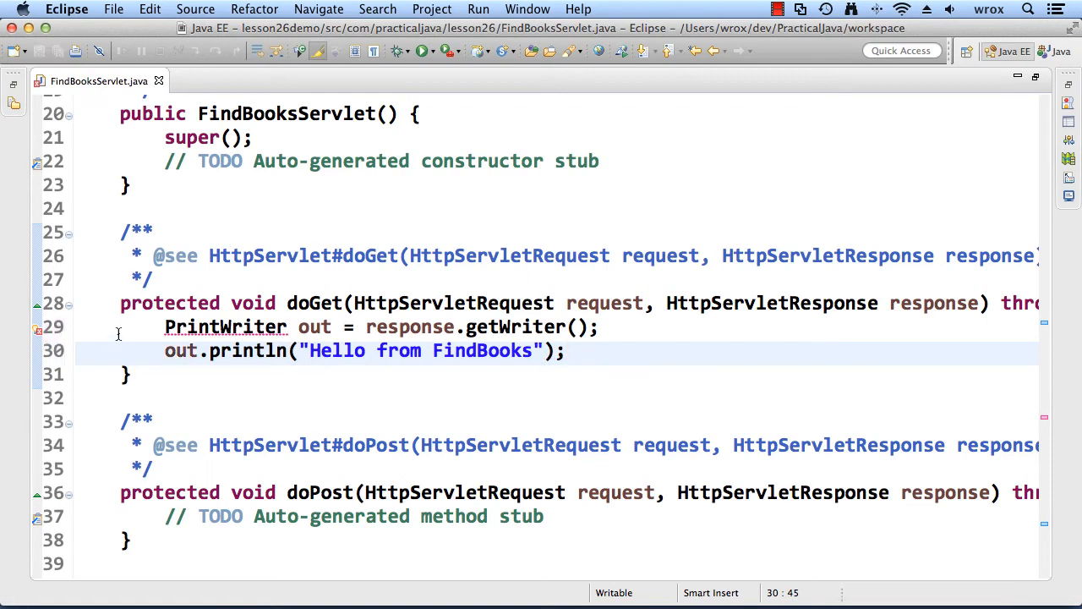
pyautogui.moveTo(38, 328)
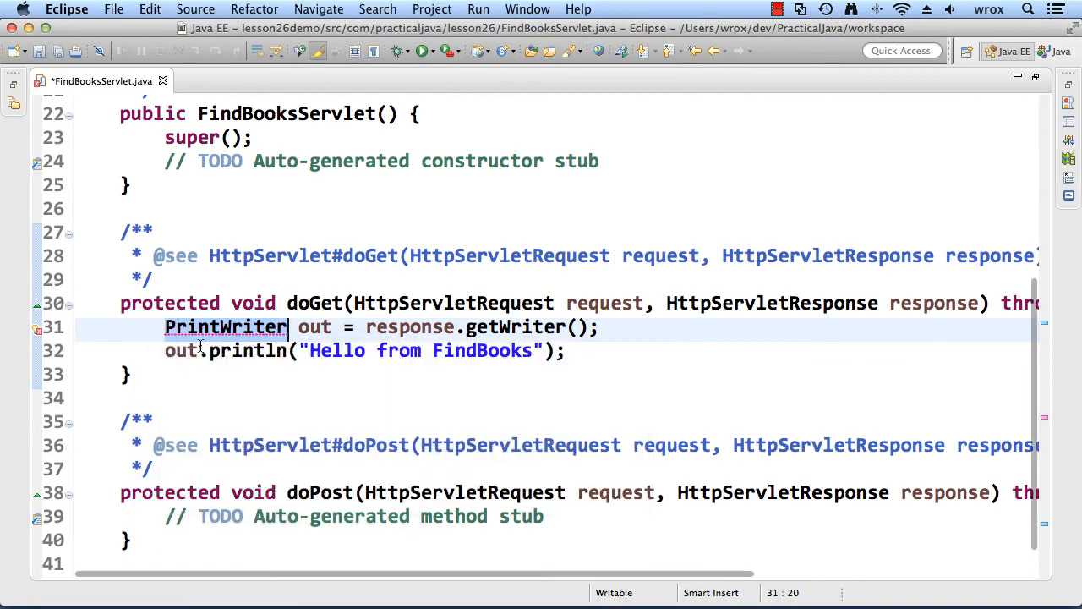
pyautogui.moveTo(225, 327)
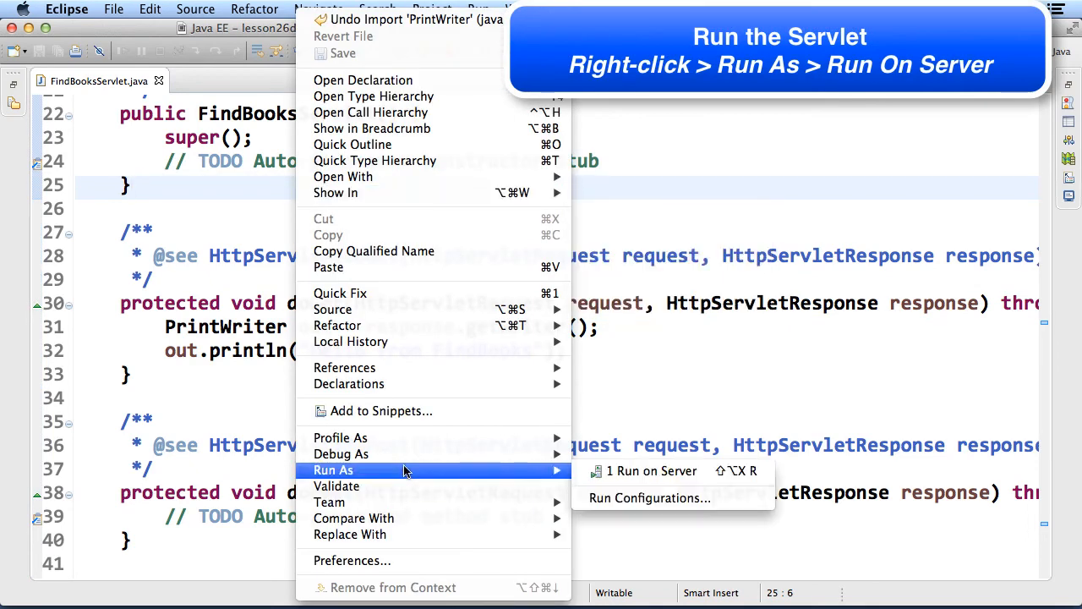
pyautogui.moveTo(650, 471)
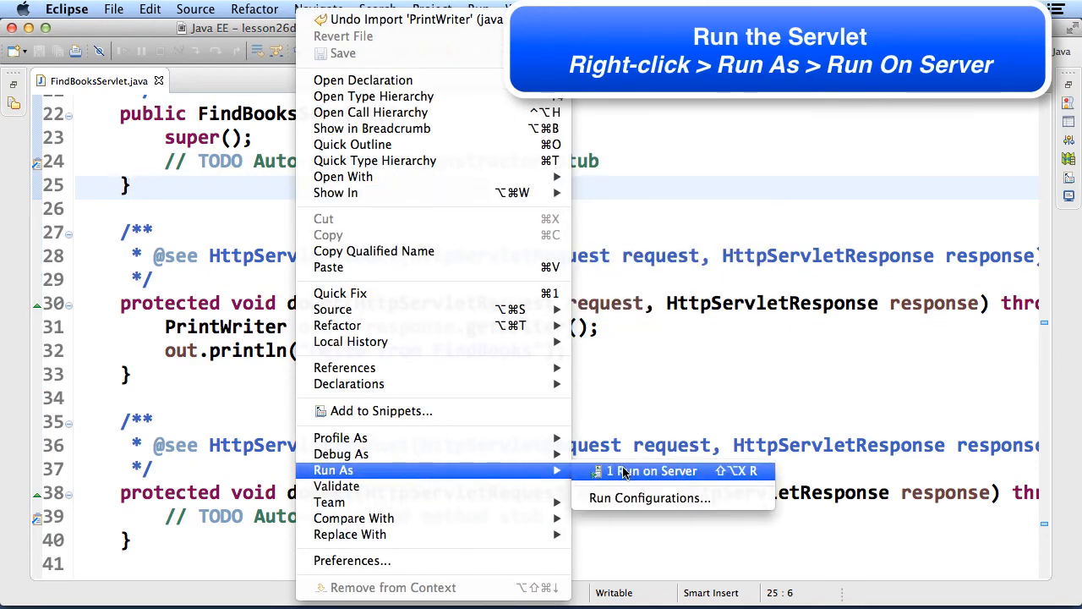
# Step: Run FindBooksServlet on the GlassFish 4 localhost server with 'Always use this server' ticked
pyautogui.click(657, 471)
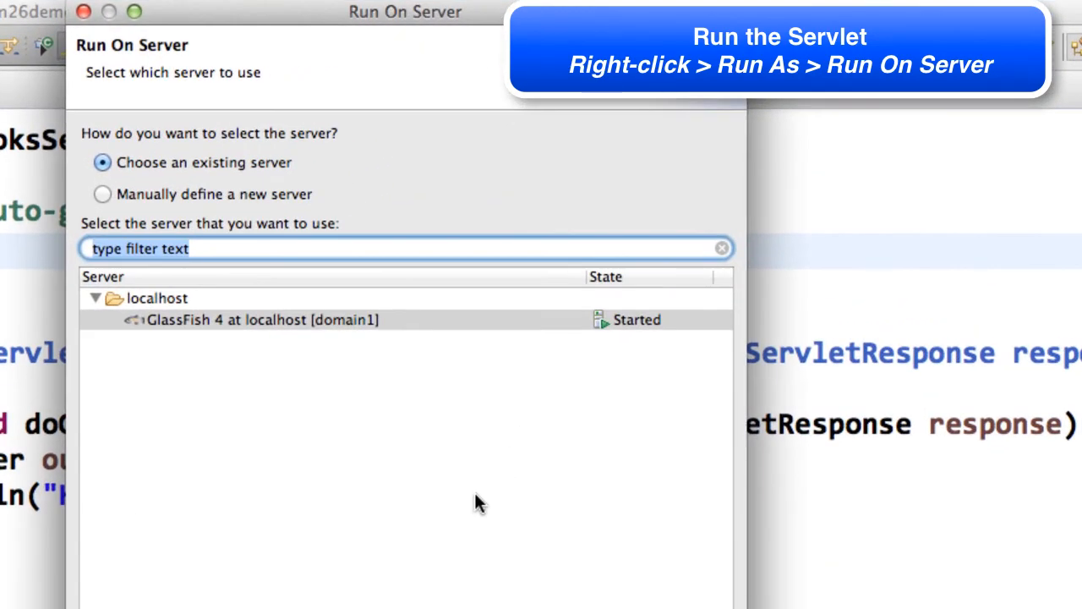
pyautogui.moveTo(304, 338)
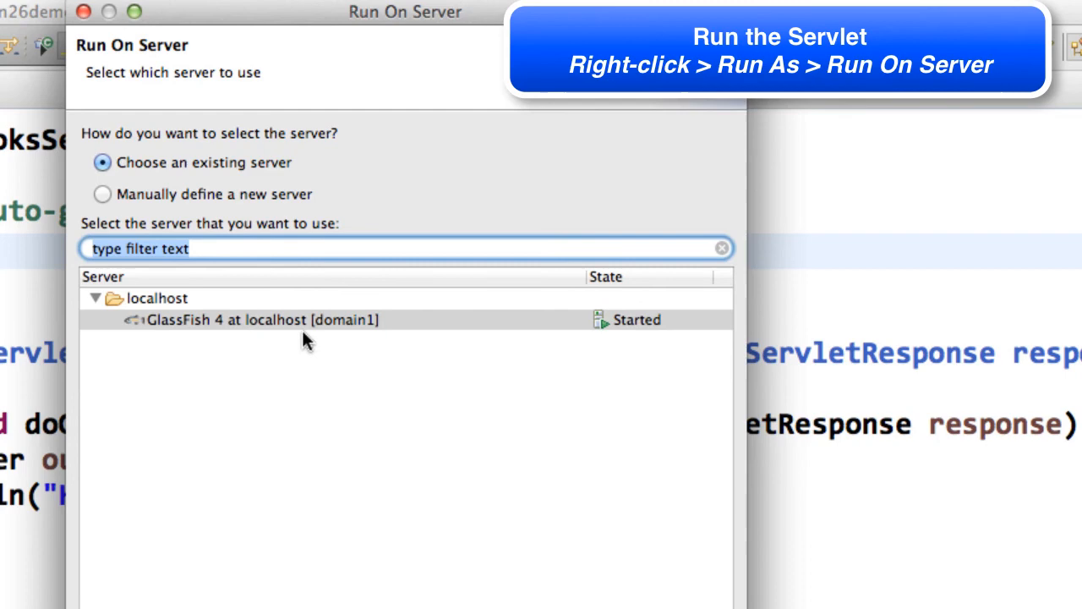
pyautogui.click(262, 319)
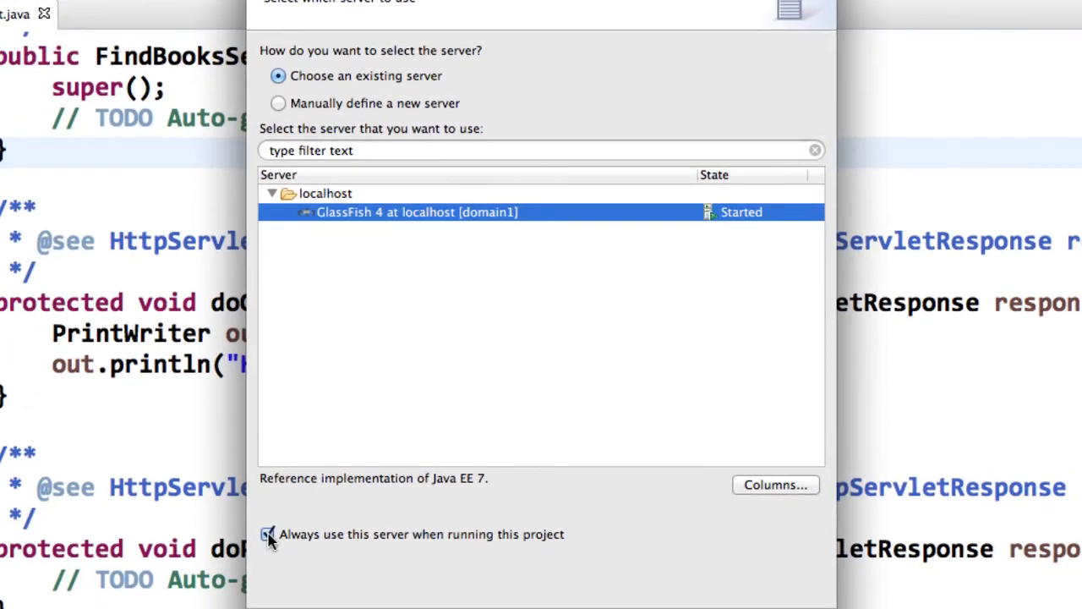
pyautogui.click(267, 533)
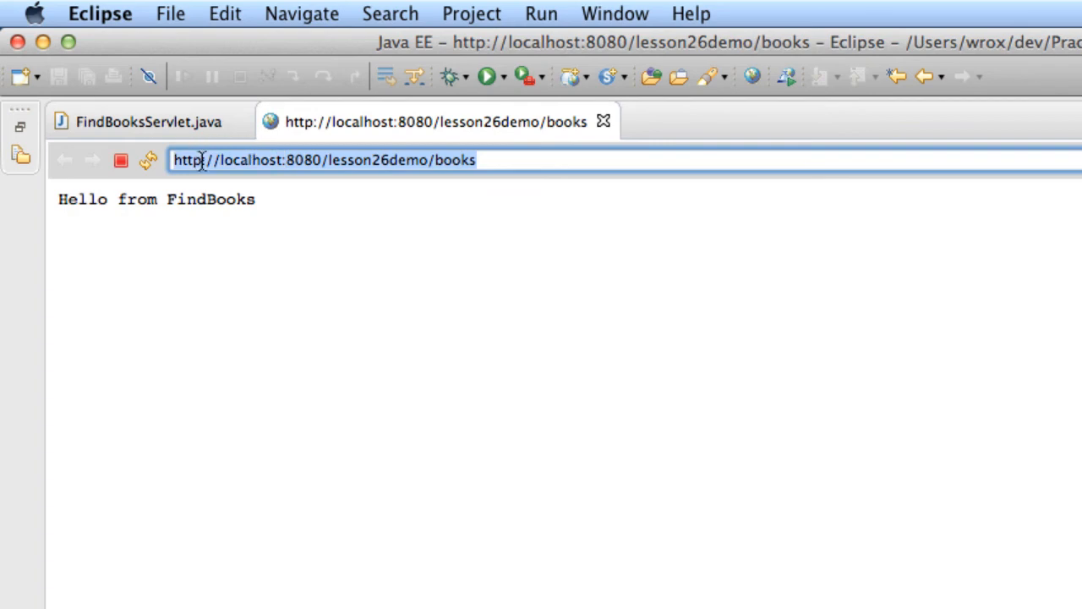
# Step: Copy the localhost:8080/lesson26demo/books address from Eclipse's browser and switch to Firefox
pyautogui.rightClick(323, 160)
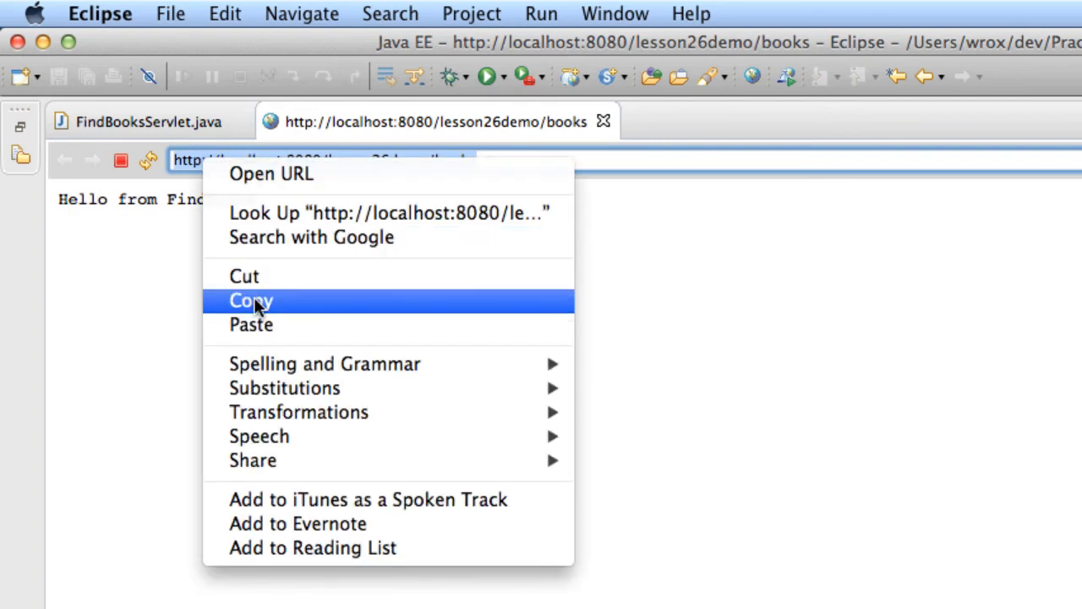
pyautogui.click(251, 300)
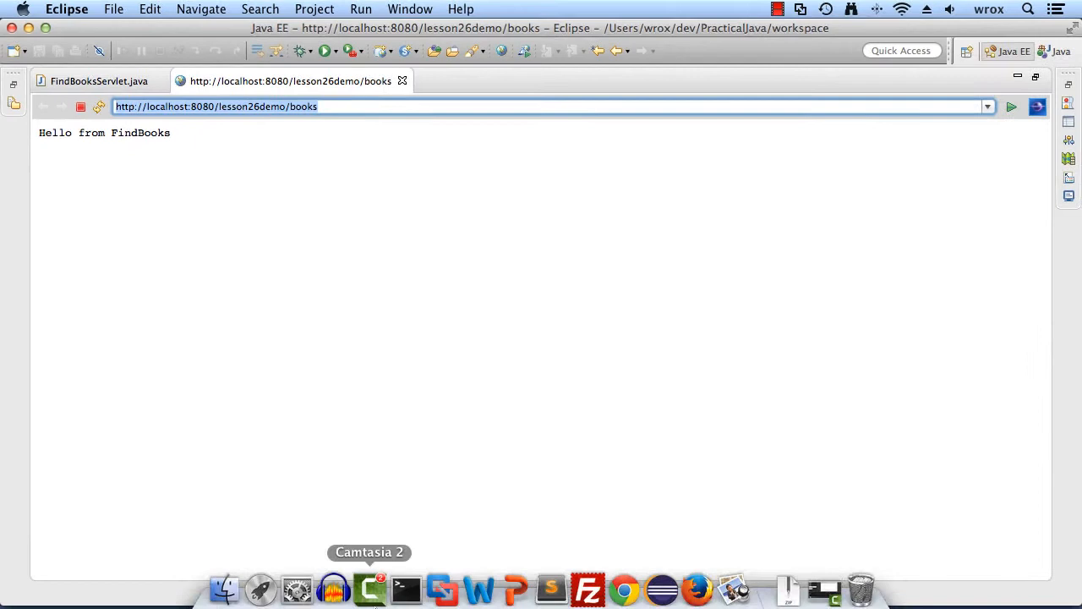
pyautogui.click(697, 585)
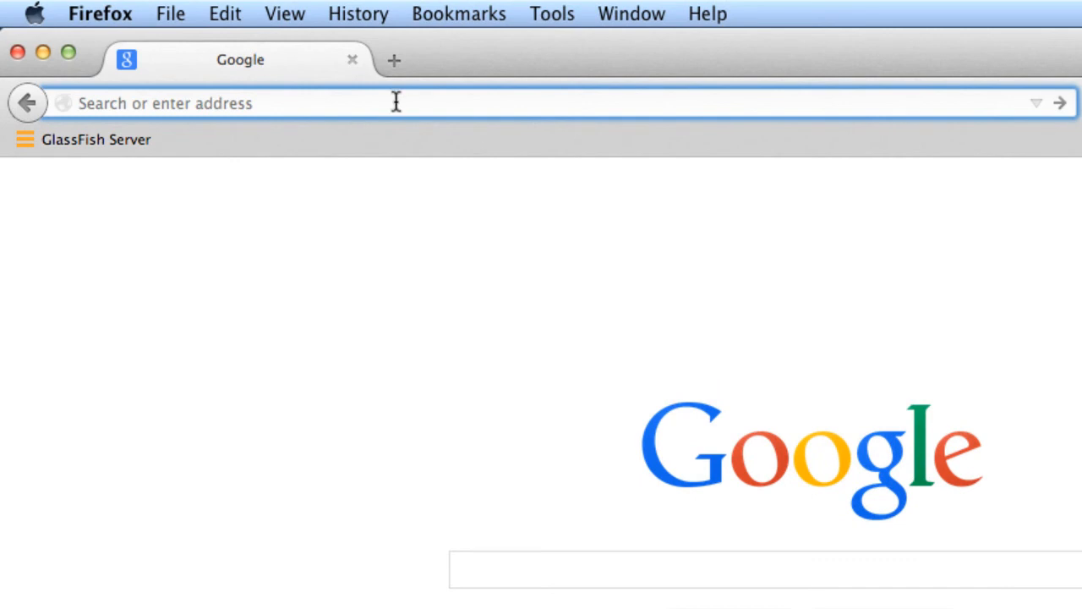
pyautogui.write('http://localhost:8080/lesson26demo/books')
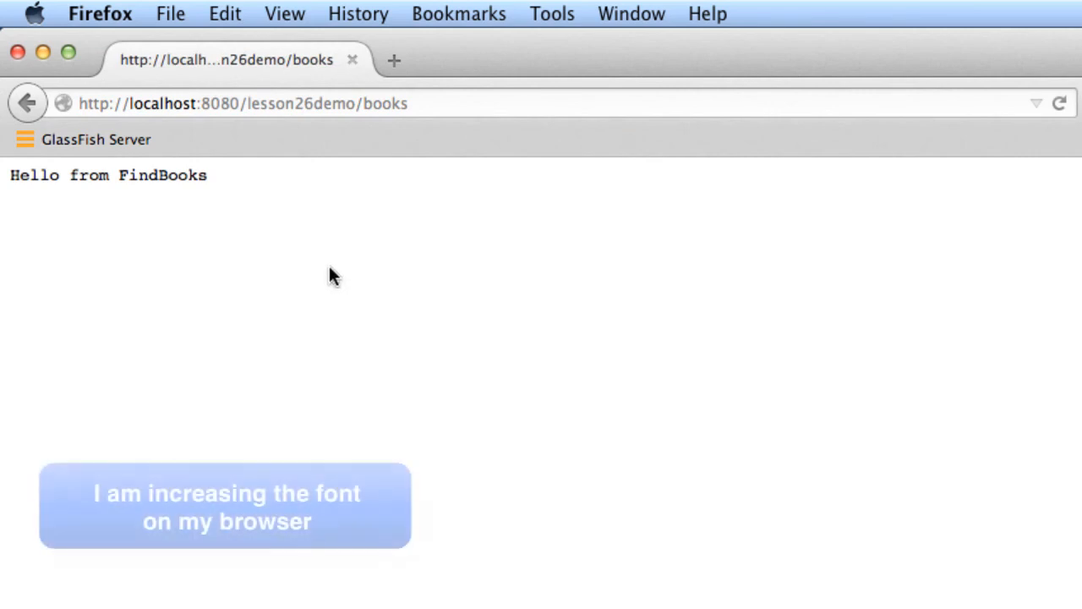
pyautogui.press('cmd+=')
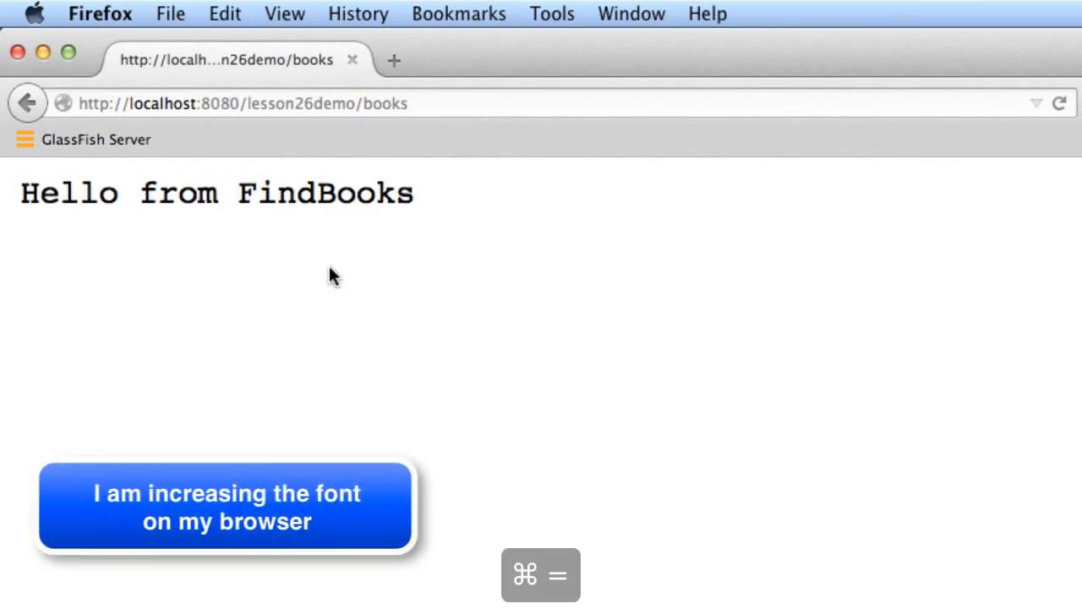
pyautogui.press('cmd+=')
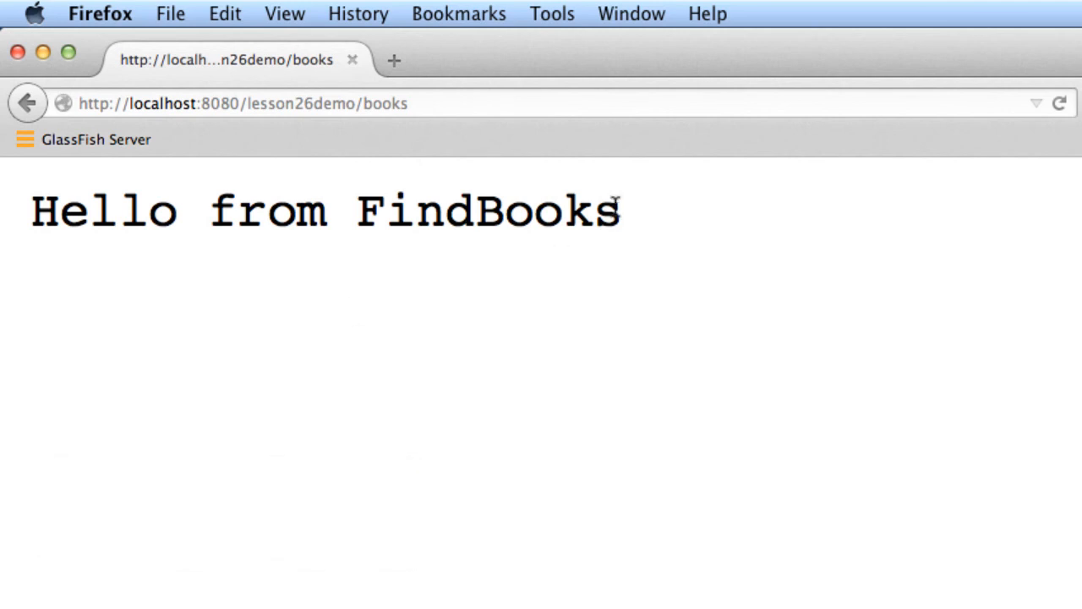
pyautogui.tripleClick(326, 211)
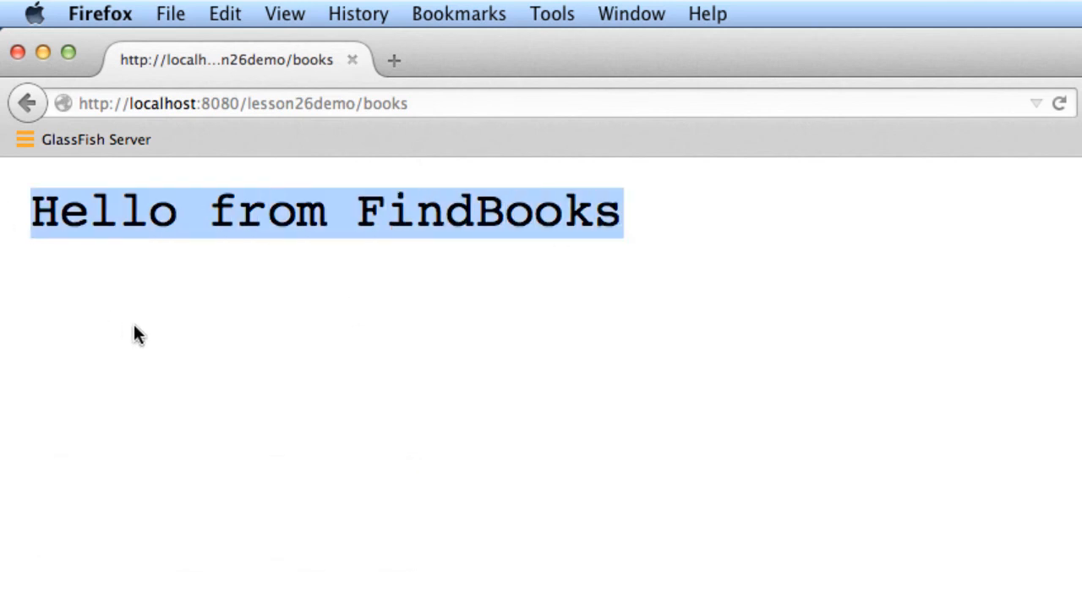
pyautogui.click(139, 333)
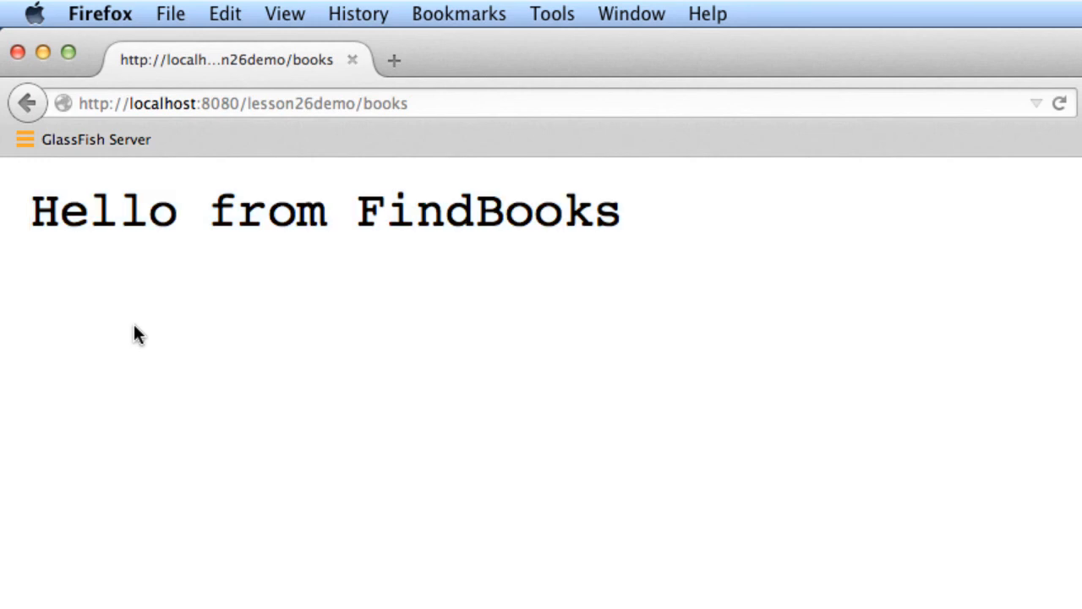